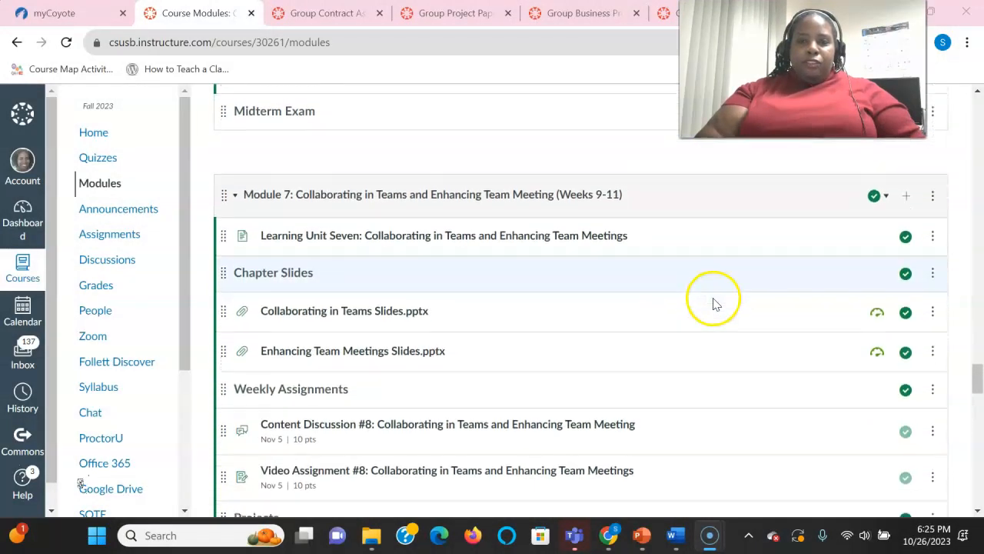
Scroll down through the current assignment page to review its remaining content.
{"action": "scroll", "scroll_direction": "down", "scroll_amount": 3}
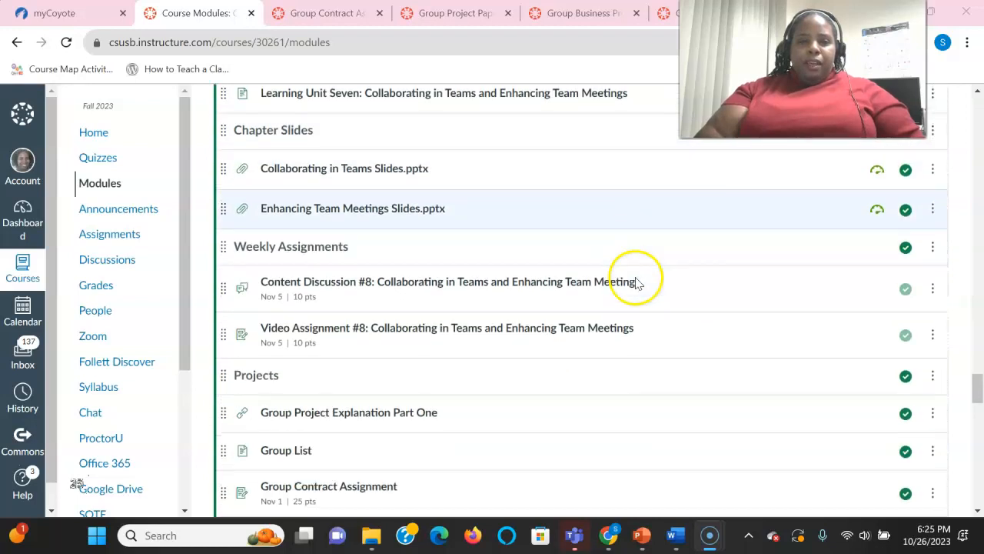
{"action": "scroll", "scroll_direction": "down", "scroll_amount": 3}
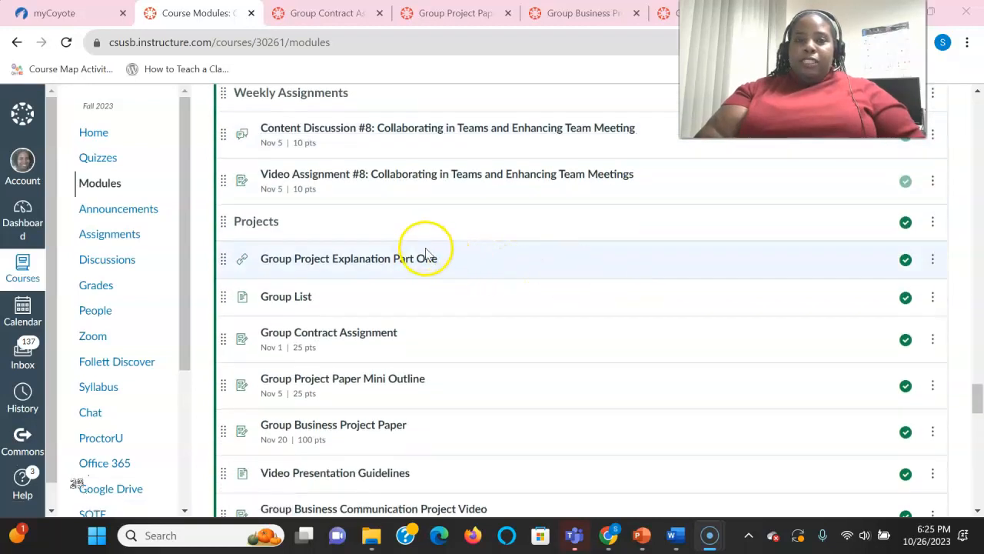
{"action": "scroll", "scroll_direction": "down", "scroll_amount": 3}
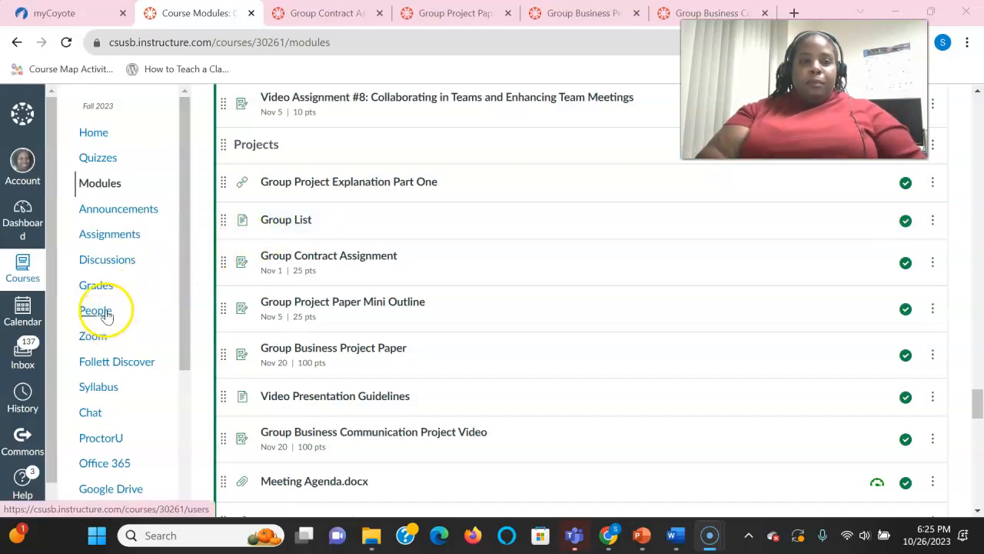
{"action": "mouse_move", "coordinate": [130, 314]}
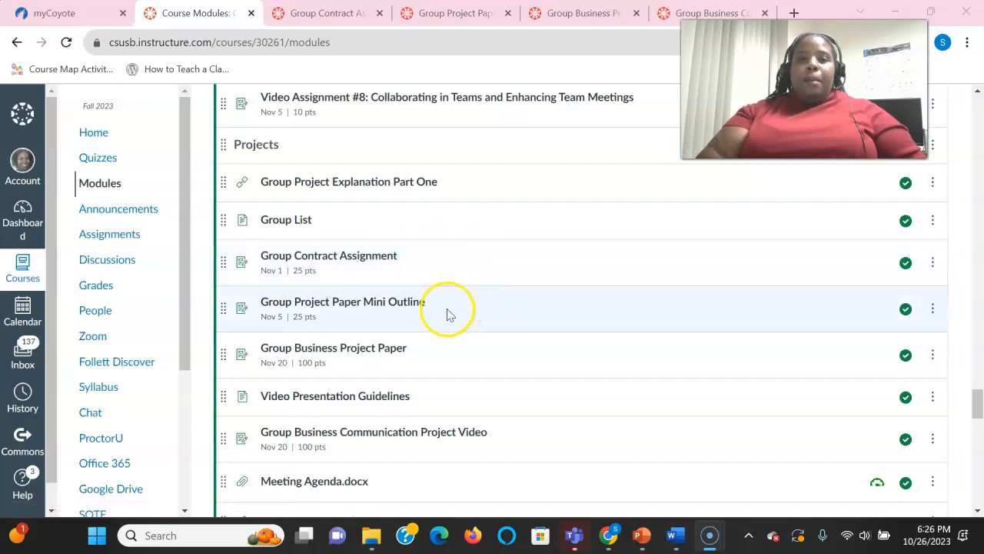
{"action": "mouse_move", "coordinate": [452, 355]}
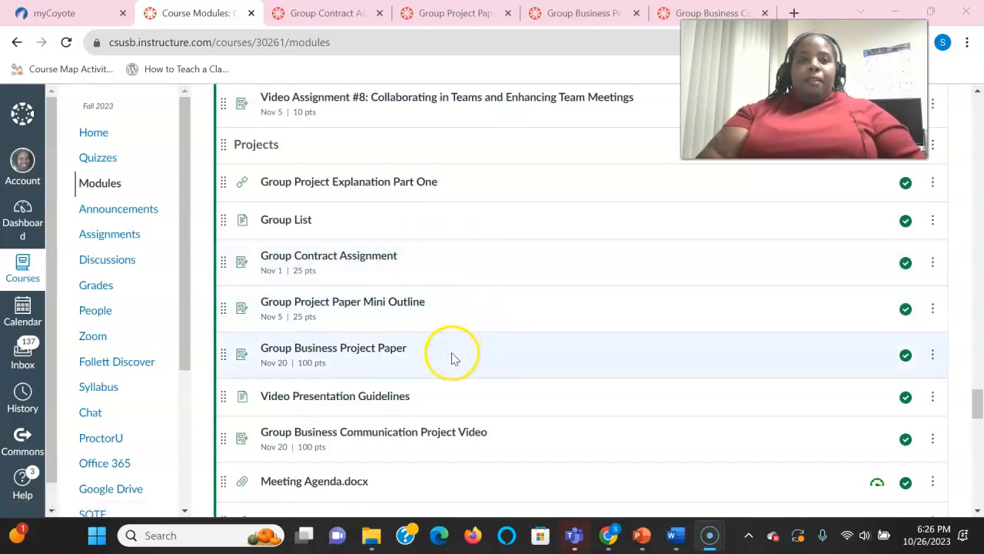
{"action": "mouse_move", "coordinate": [453, 403]}
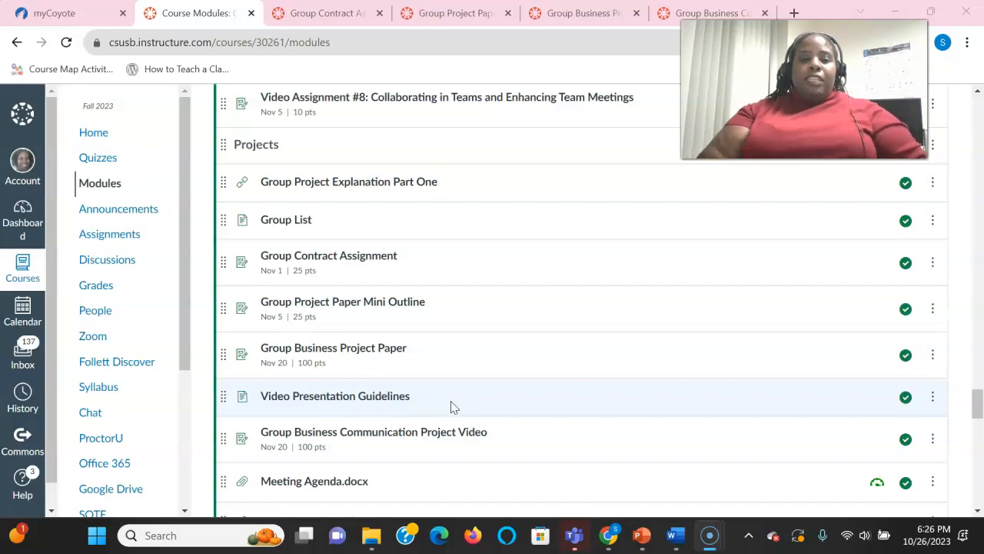
{"action": "scroll", "scroll_direction": "down", "scroll_amount": 3}
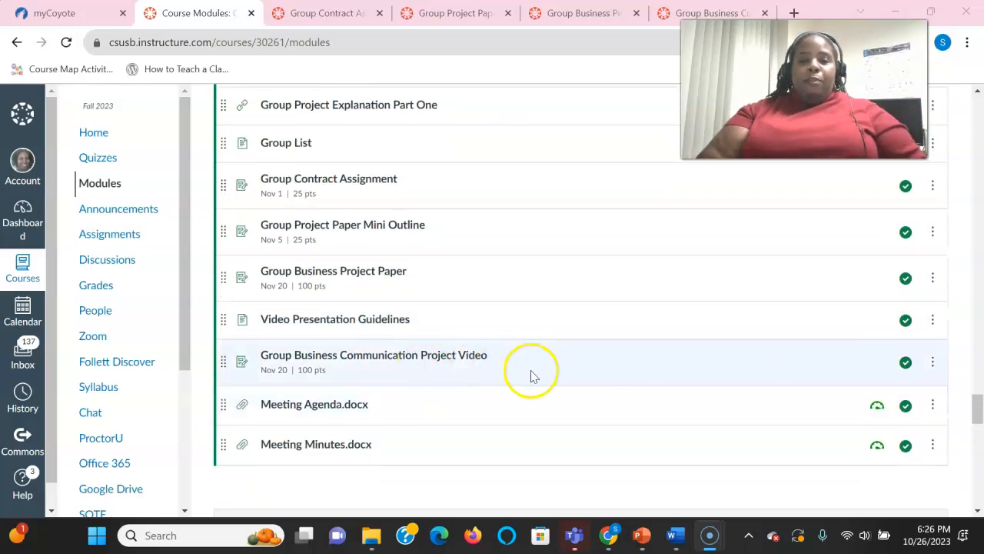
{"action": "mouse_move", "coordinate": [399, 409]}
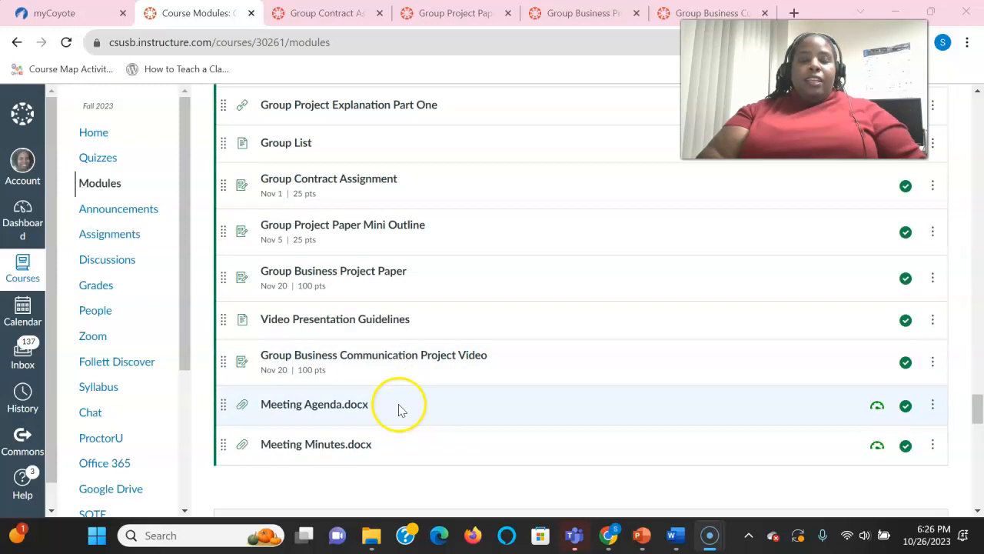
{"action": "mouse_move", "coordinate": [387, 458]}
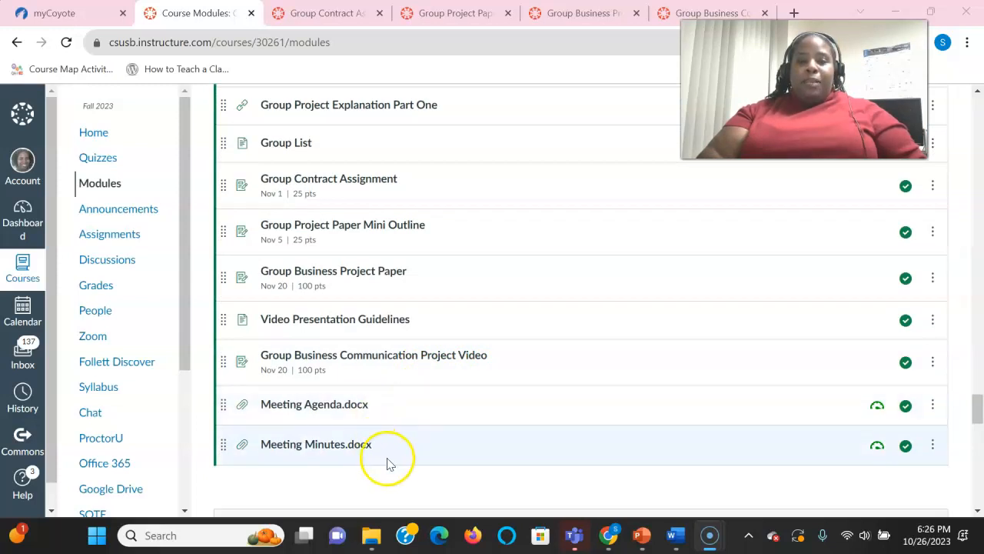
{"action": "scroll", "scroll_direction": "down", "scroll_amount": 3}
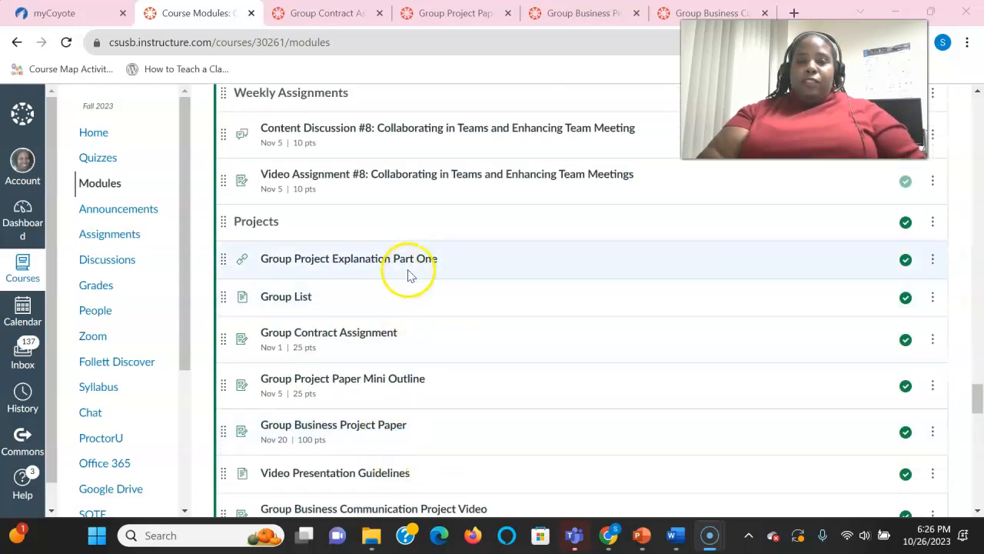
{"action": "mouse_move", "coordinate": [461, 434]}
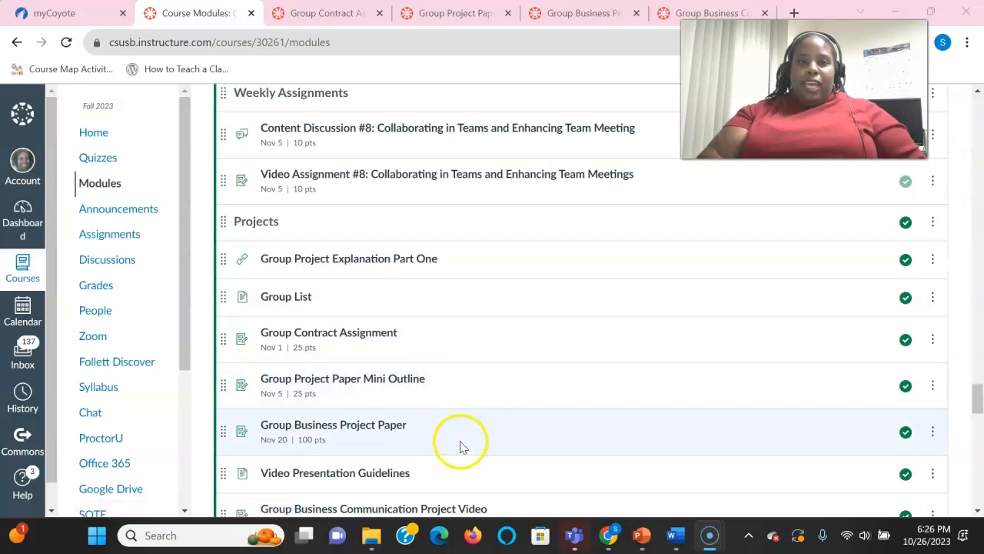
Switch to the Group Contract Assignment and review its directions, team name, member slots and guidelines.
{"action": "left_click", "coordinate": [329, 332]}
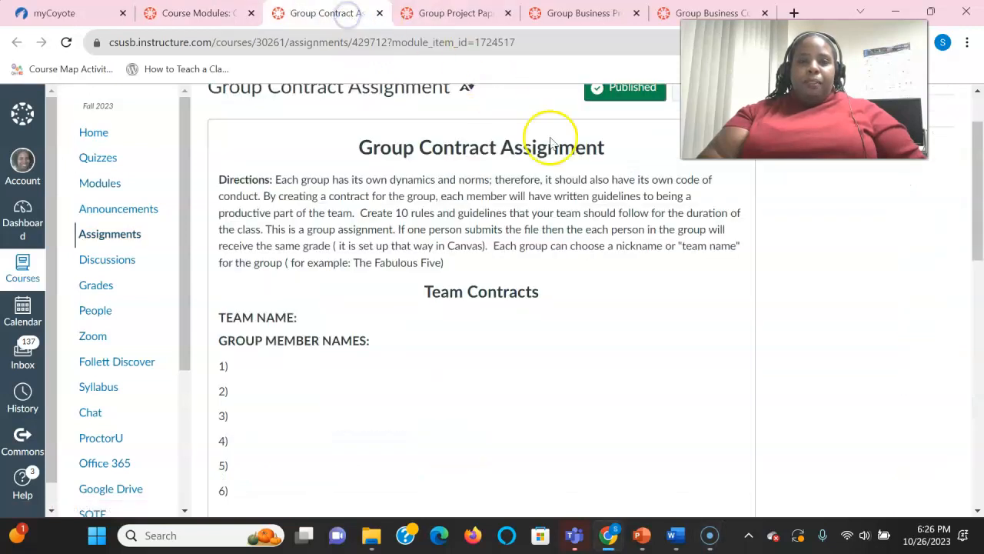
{"action": "mouse_move", "coordinate": [652, 348]}
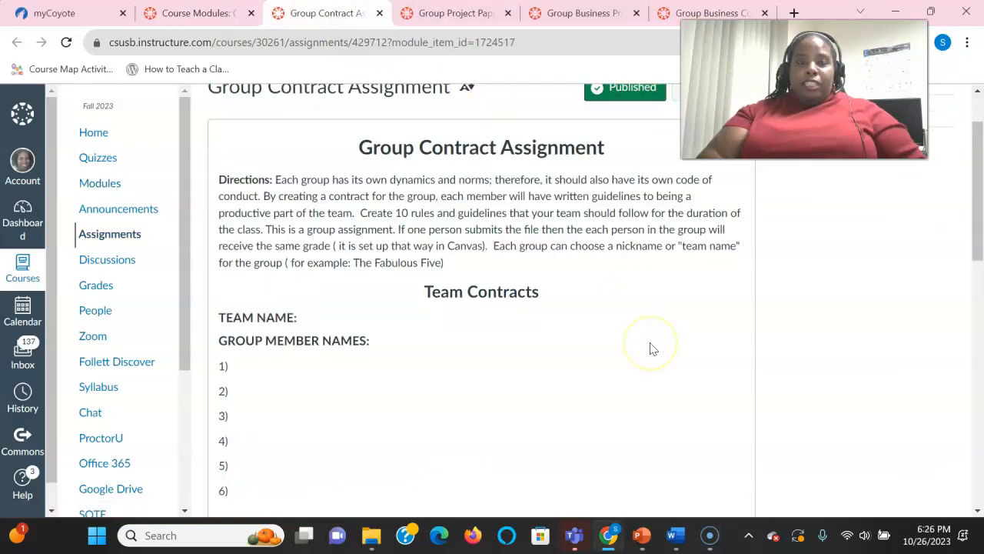
{"action": "scroll", "scroll_direction": "down", "scroll_amount": 3}
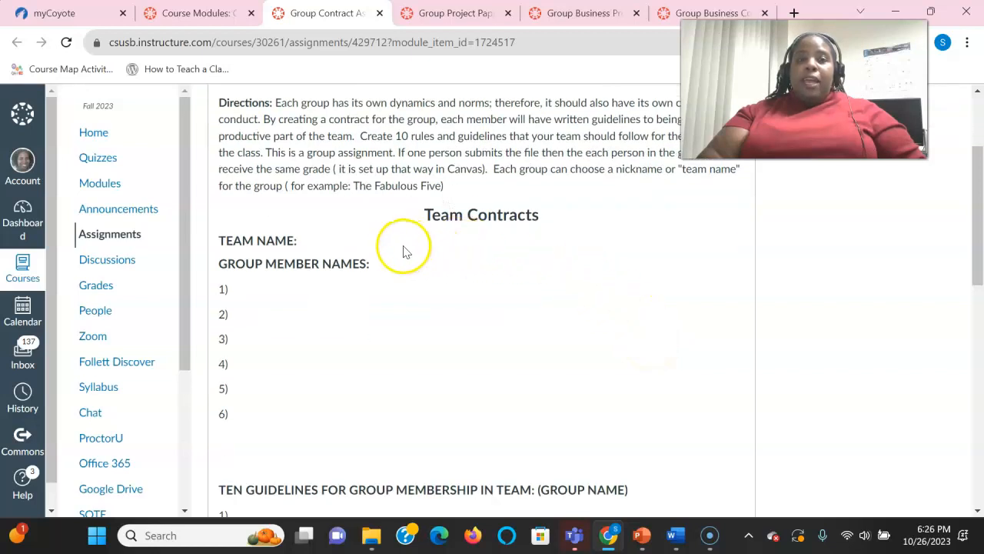
{"action": "mouse_move", "coordinate": [664, 265]}
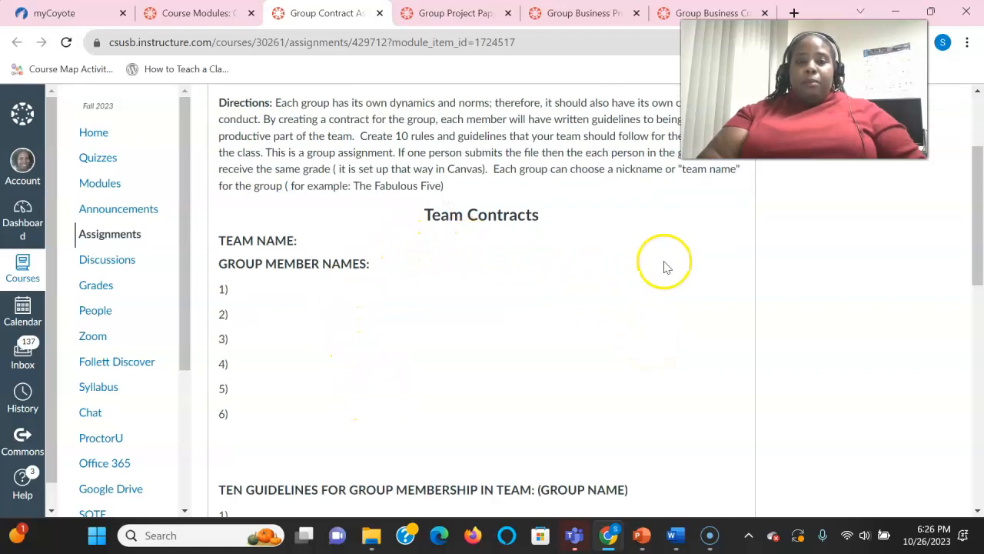
{"action": "scroll", "scroll_direction": "down", "scroll_amount": 3}
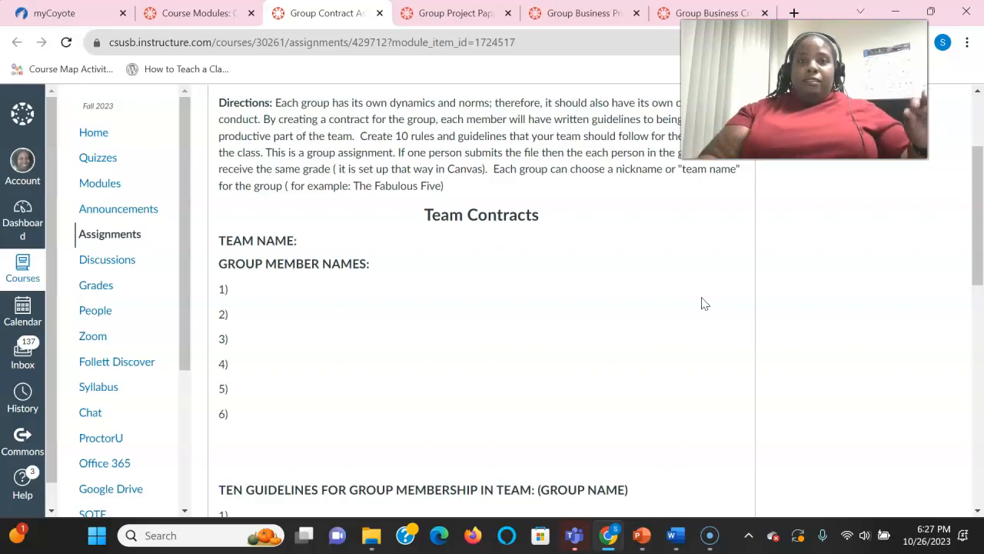
{"action": "scroll", "scroll_direction": "up", "scroll_amount": 3}
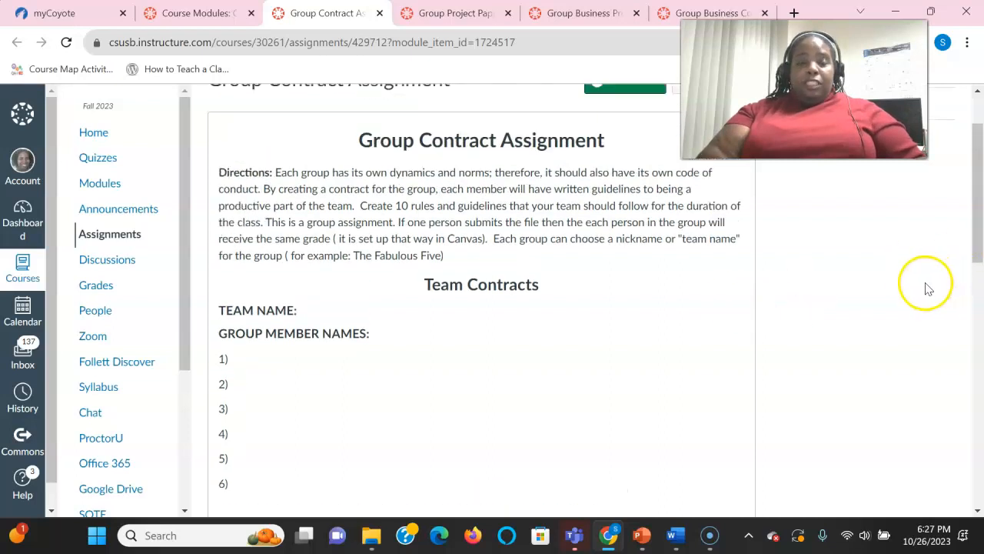
{"action": "scroll", "scroll_direction": "down", "scroll_amount": 3}
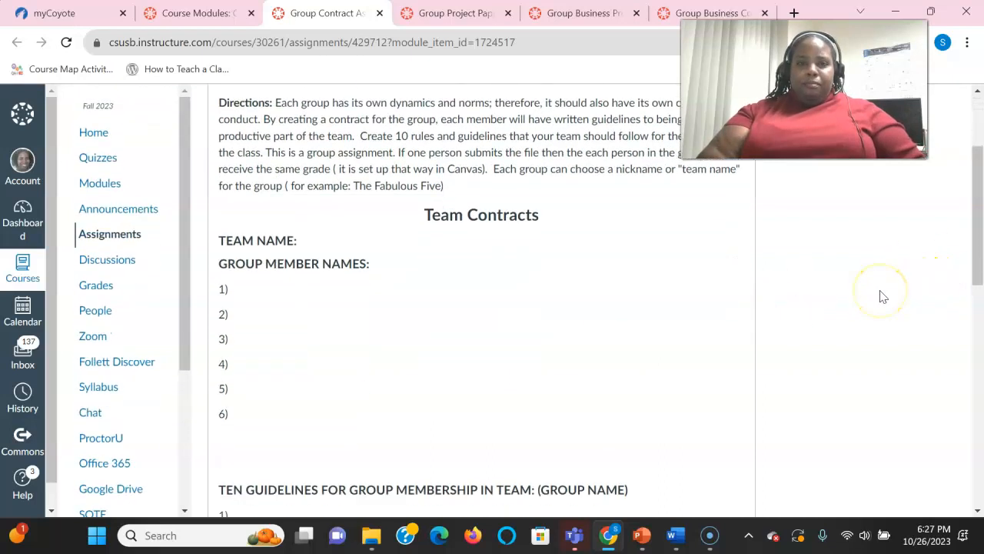
{"action": "scroll", "scroll_direction": "down", "scroll_amount": 3}
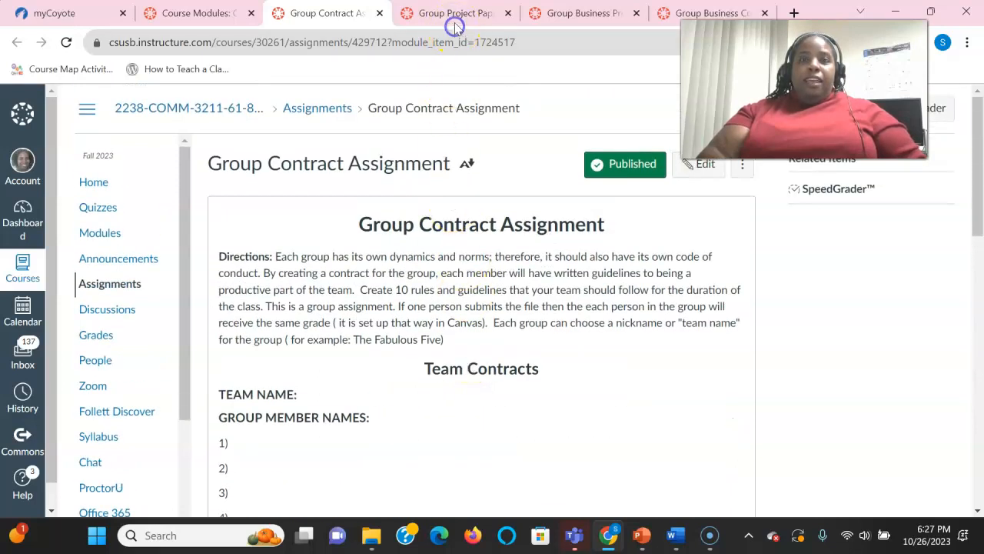
Switch to the Group Project Paper Mini Outline assignment and scroll to its top.
{"action": "left_click", "coordinate": [449, 12]}
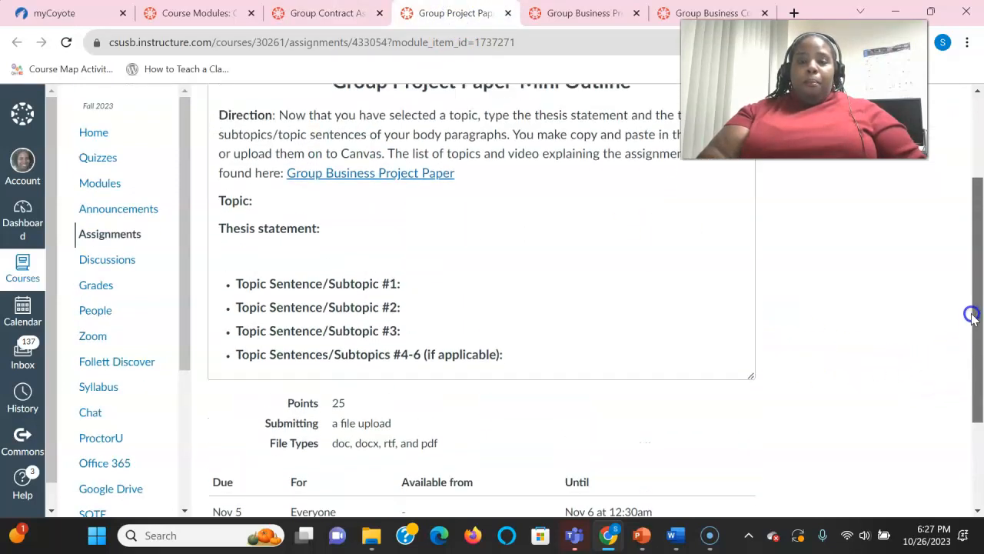
{"action": "scroll", "scroll_direction": "up", "scroll_amount": 3}
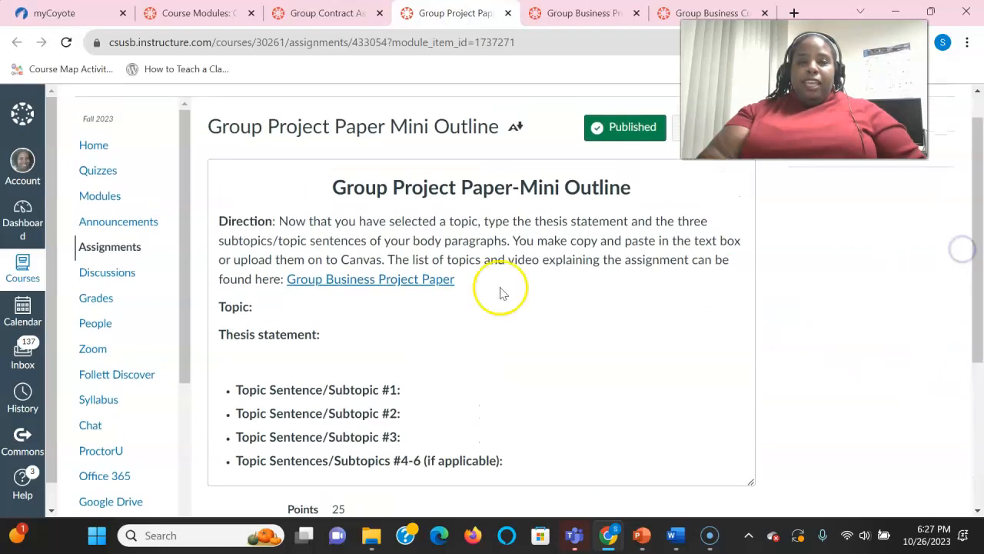
{"action": "mouse_move", "coordinate": [430, 377]}
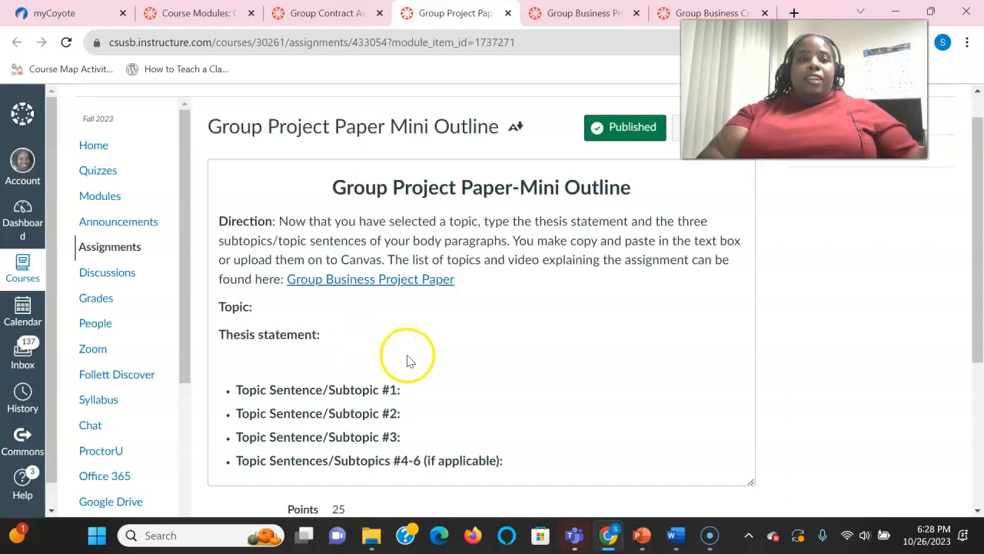
{"action": "mouse_move", "coordinate": [422, 392]}
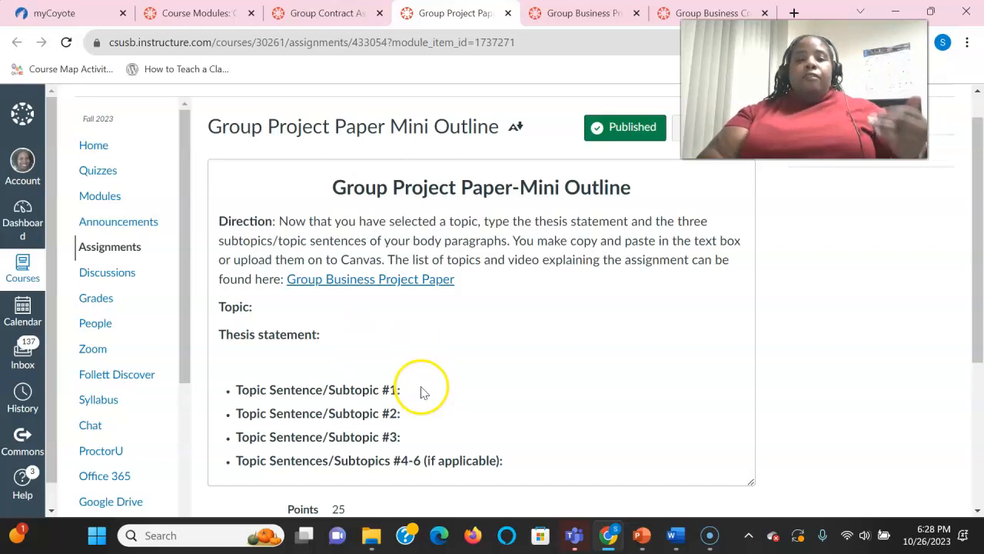
{"action": "mouse_move", "coordinate": [422, 445]}
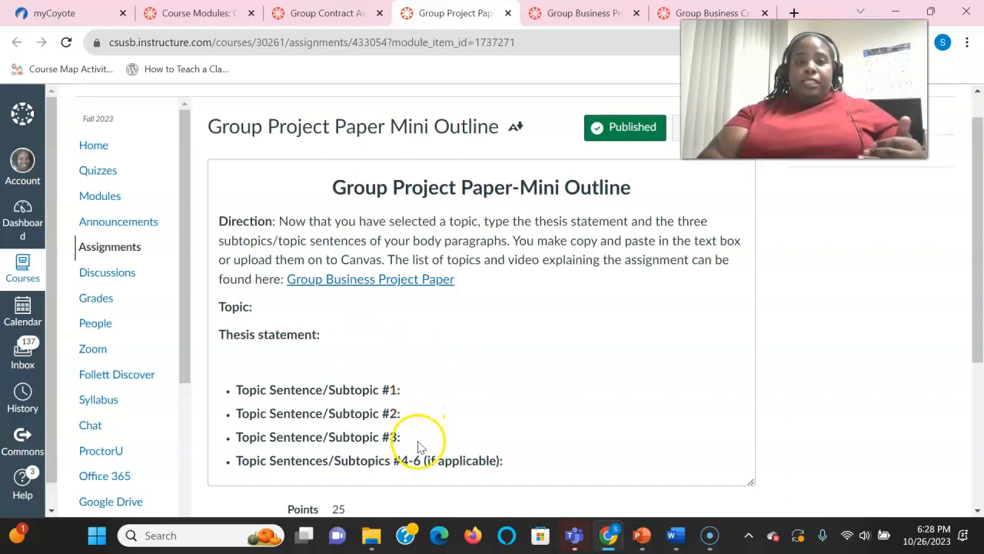
{"action": "mouse_move", "coordinate": [474, 406]}
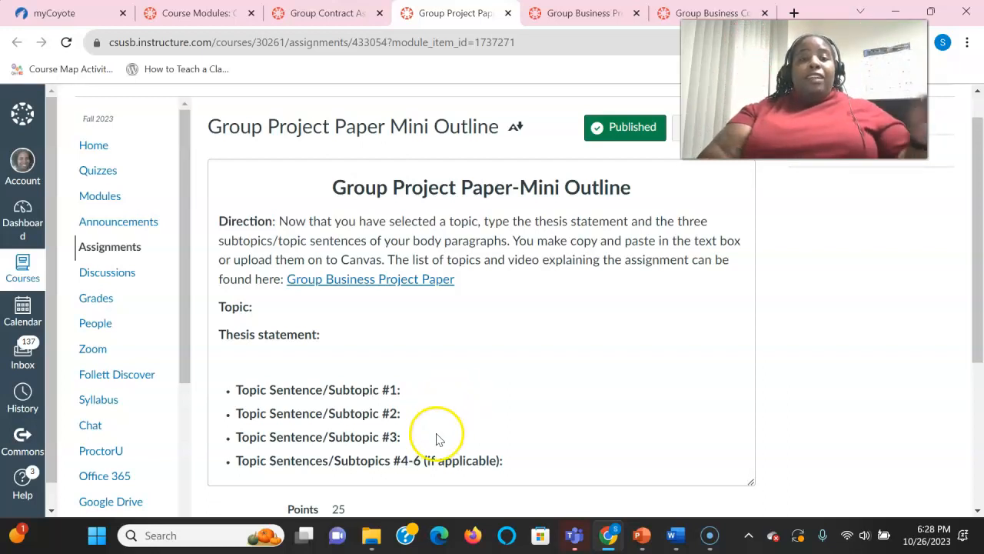
{"action": "mouse_move", "coordinate": [515, 469]}
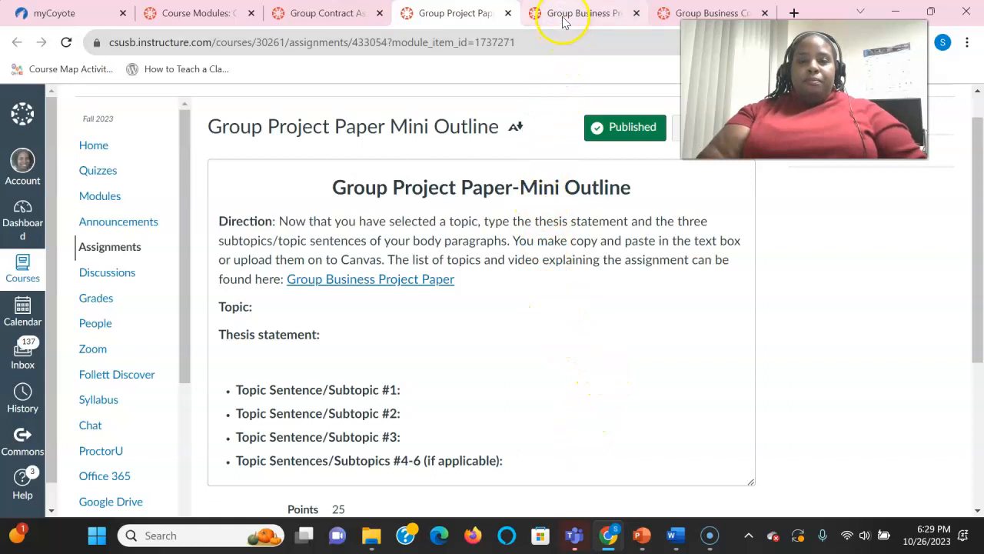
{"action": "left_click", "coordinate": [572, 12]}
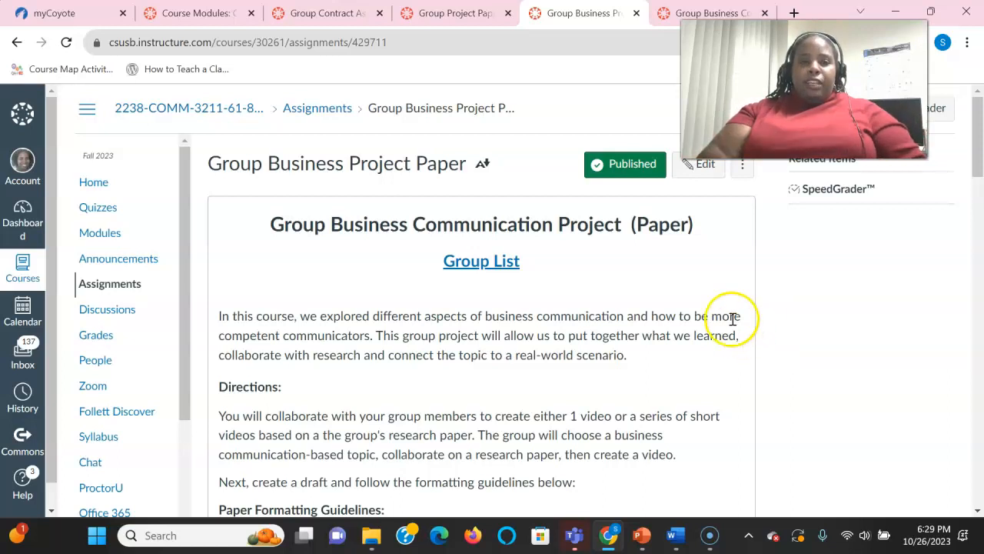
{"action": "scroll", "scroll_direction": "down", "scroll_amount": 3}
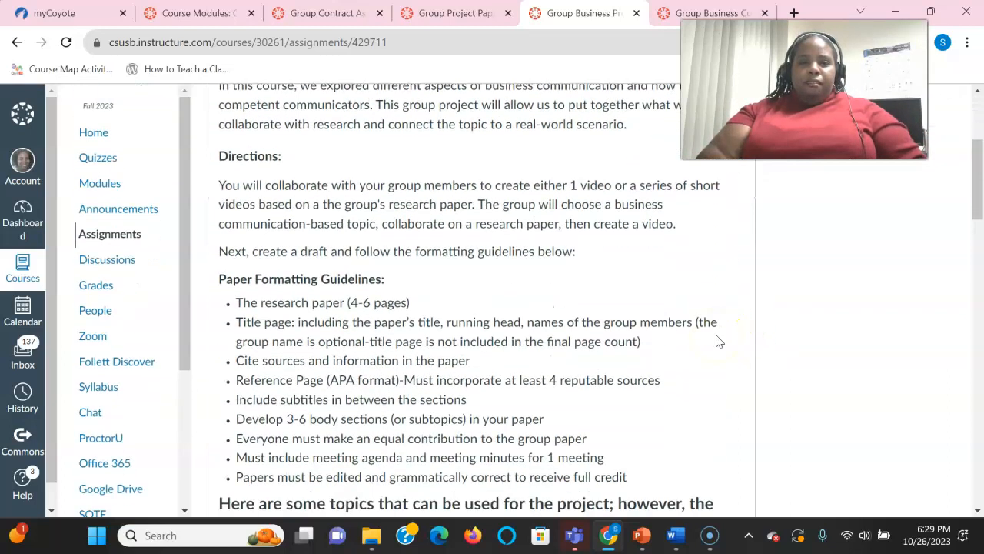
{"action": "scroll", "scroll_direction": "down", "scroll_amount": 3}
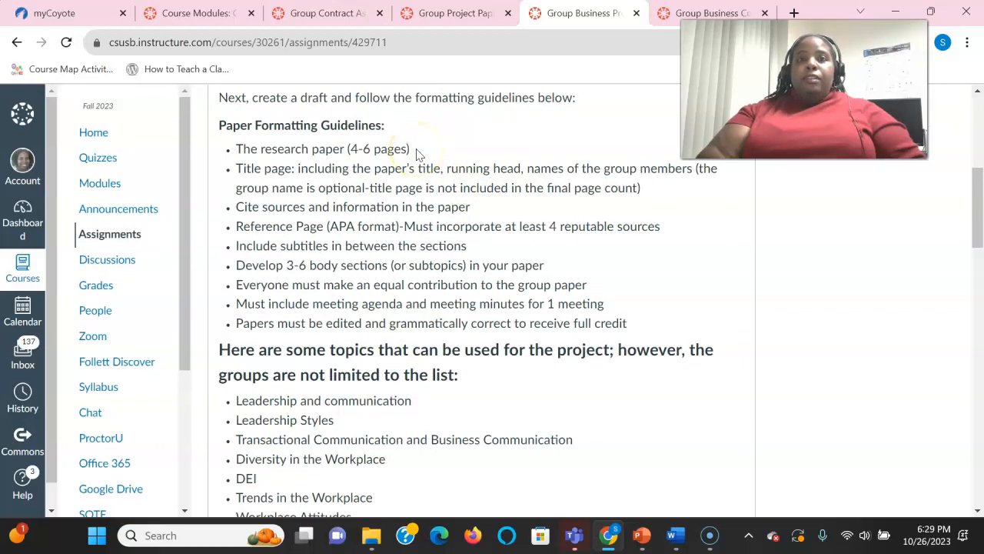
{"action": "mouse_move", "coordinate": [538, 203]}
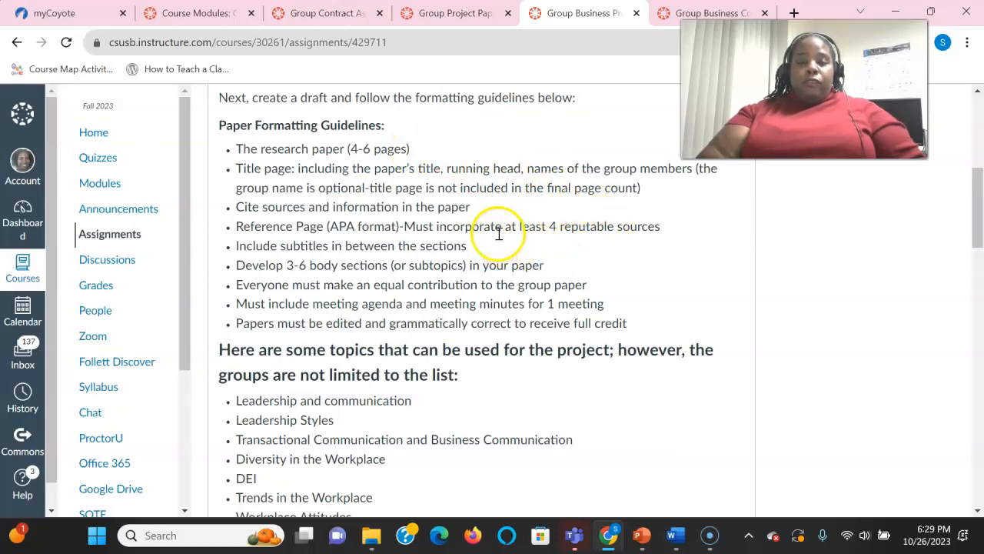
{"action": "mouse_move", "coordinate": [557, 238]}
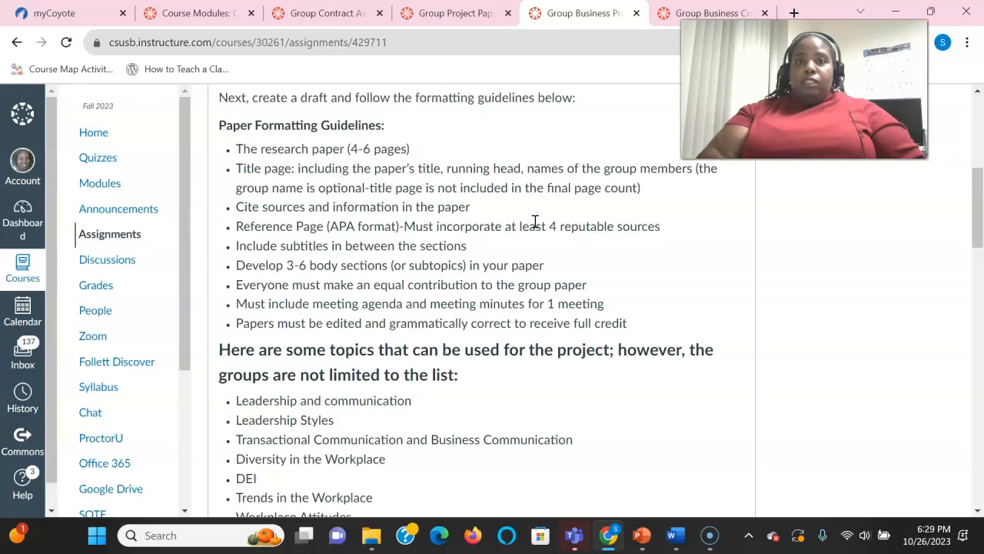
{"action": "mouse_move", "coordinate": [500, 271]}
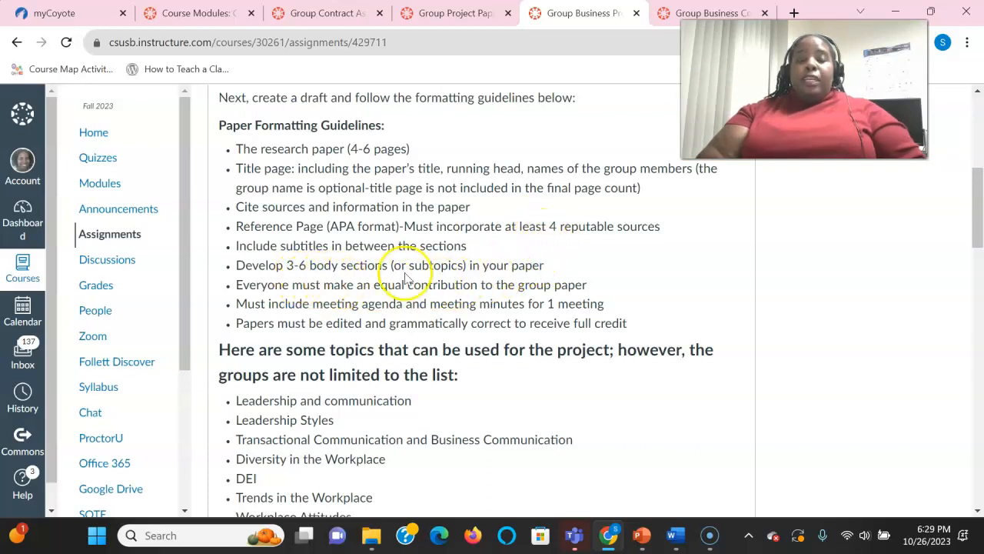
{"action": "mouse_move", "coordinate": [754, 295]}
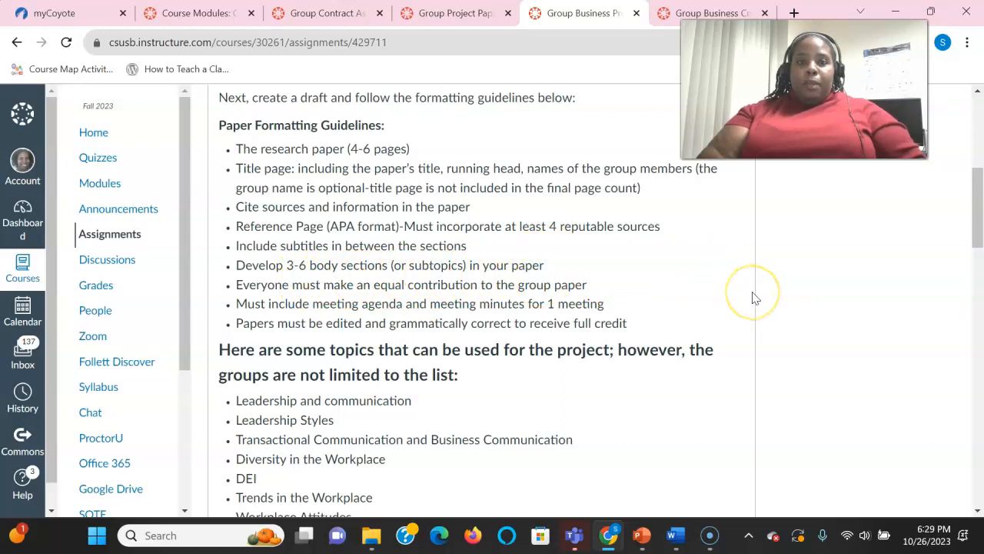
Scroll through the Group Business Project Paper topic list to the instructor-approval note and submission details.
{"action": "scroll", "scroll_direction": "down", "scroll_amount": 3}
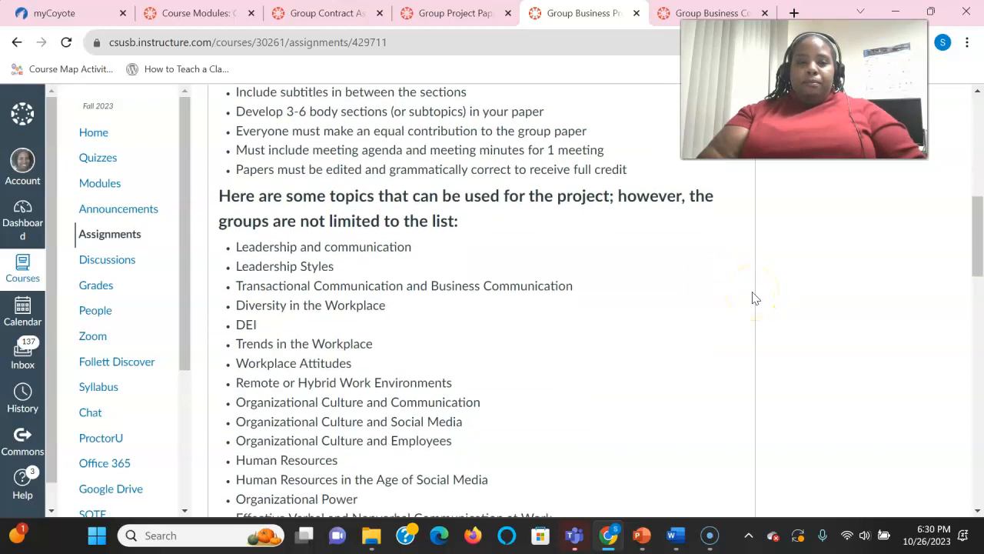
{"action": "scroll", "scroll_direction": "down", "scroll_amount": 3}
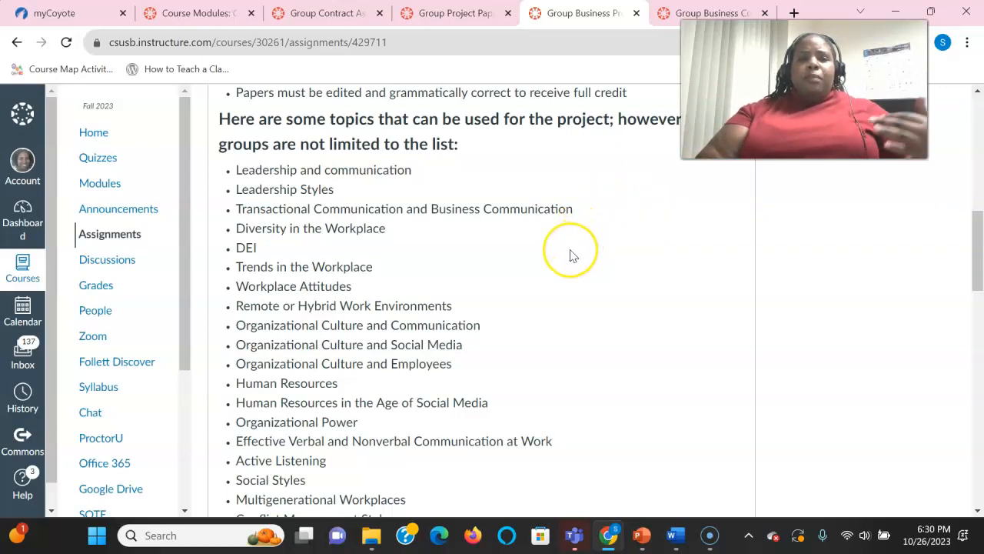
{"action": "scroll", "scroll_direction": "down", "scroll_amount": 3}
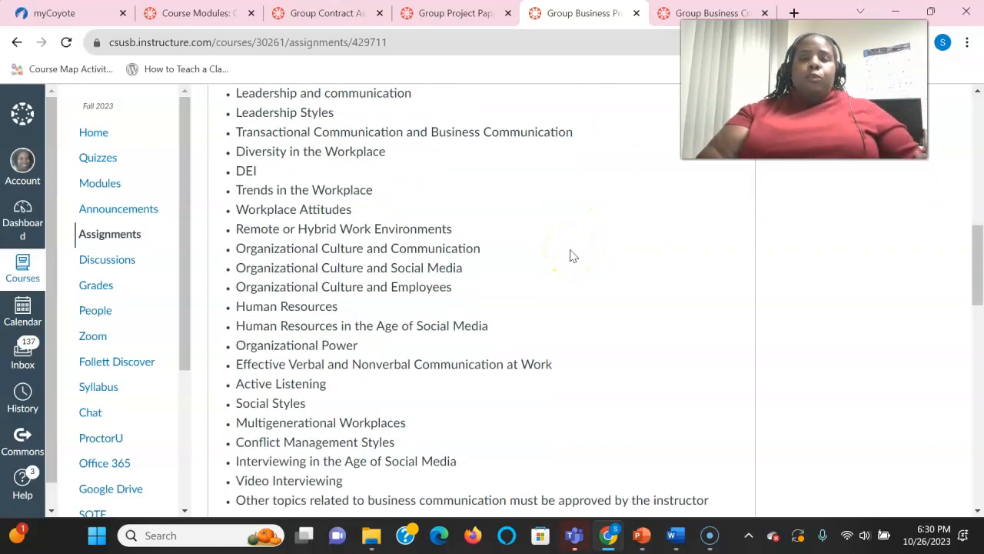
{"action": "scroll", "scroll_direction": "down", "scroll_amount": 3}
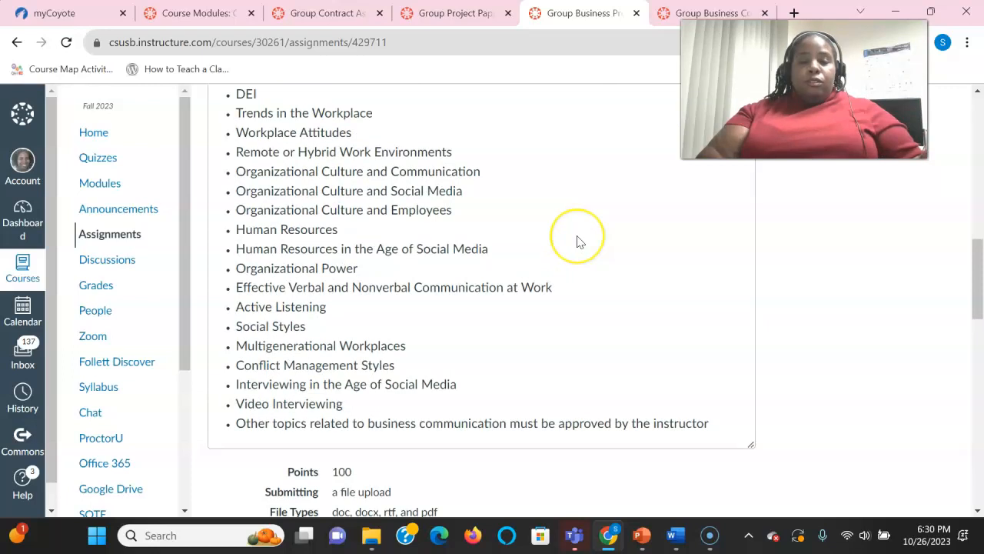
{"action": "mouse_move", "coordinate": [538, 223]}
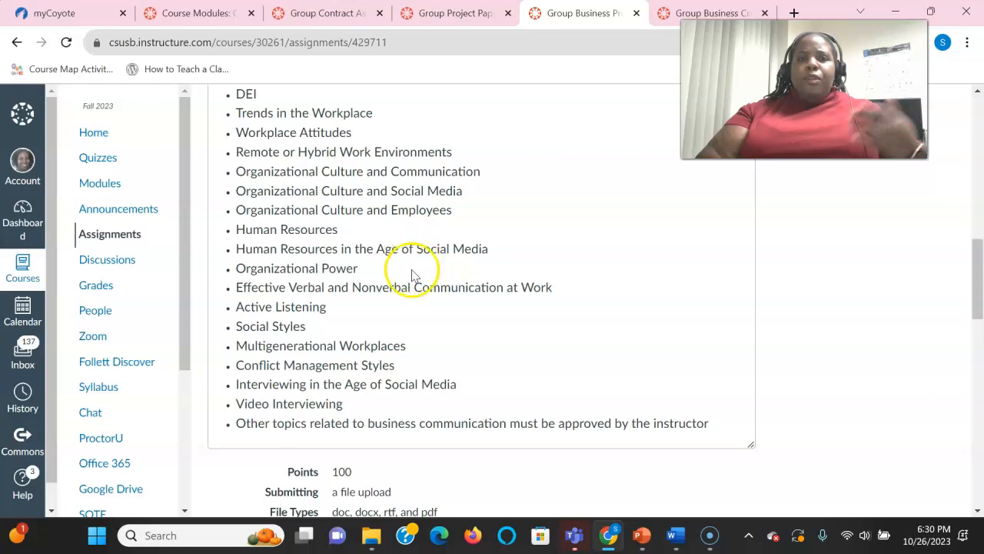
{"action": "mouse_move", "coordinate": [578, 318]}
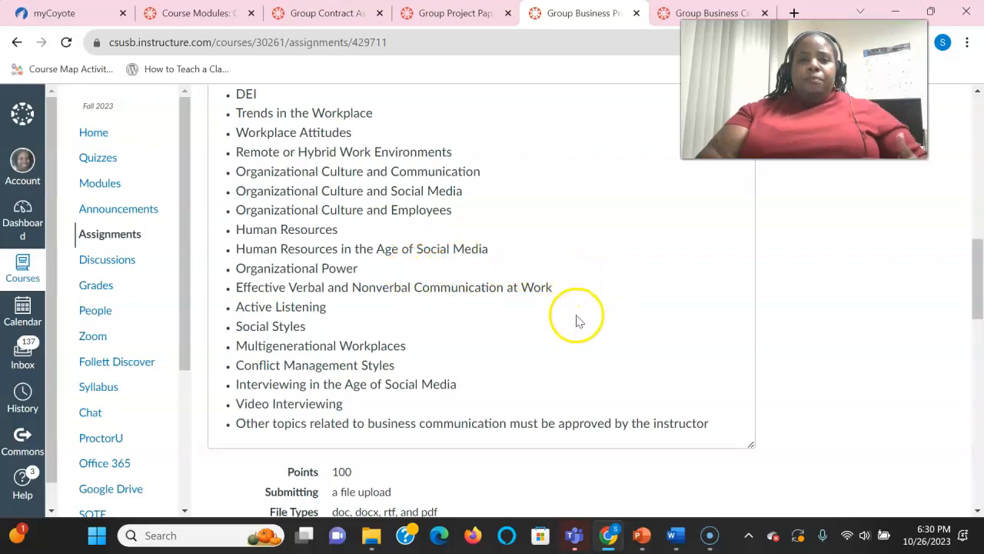
{"action": "mouse_move", "coordinate": [557, 308]}
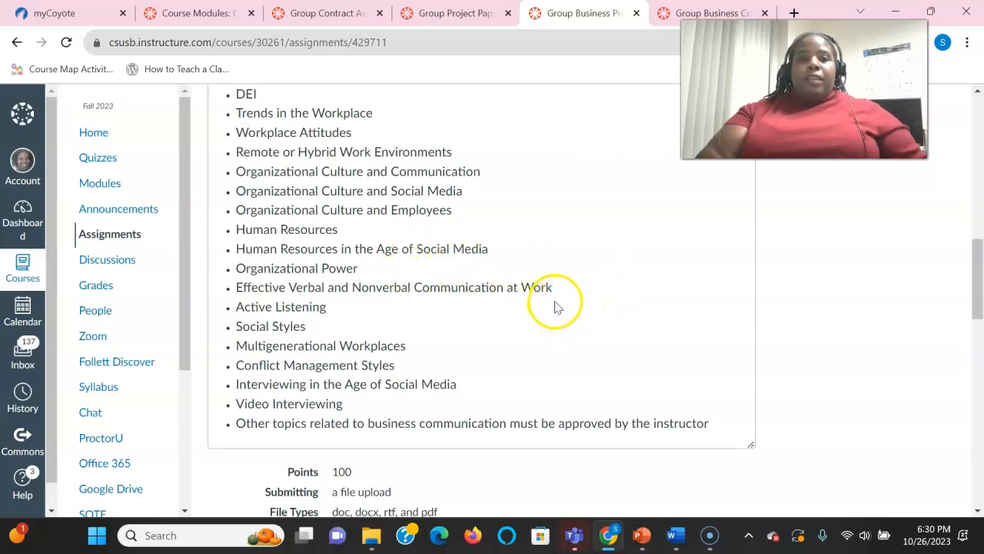
{"action": "mouse_move", "coordinate": [434, 352]}
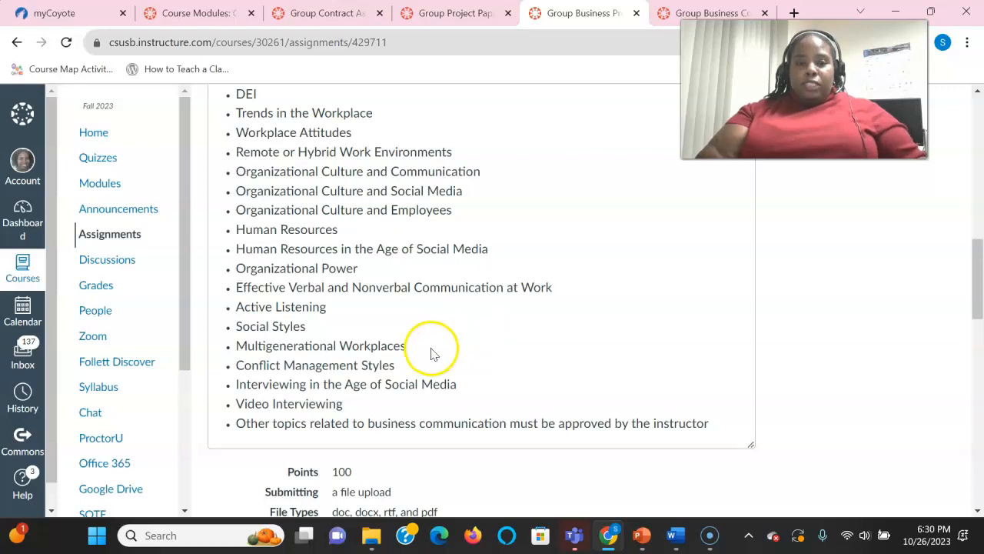
{"action": "mouse_move", "coordinate": [433, 409]}
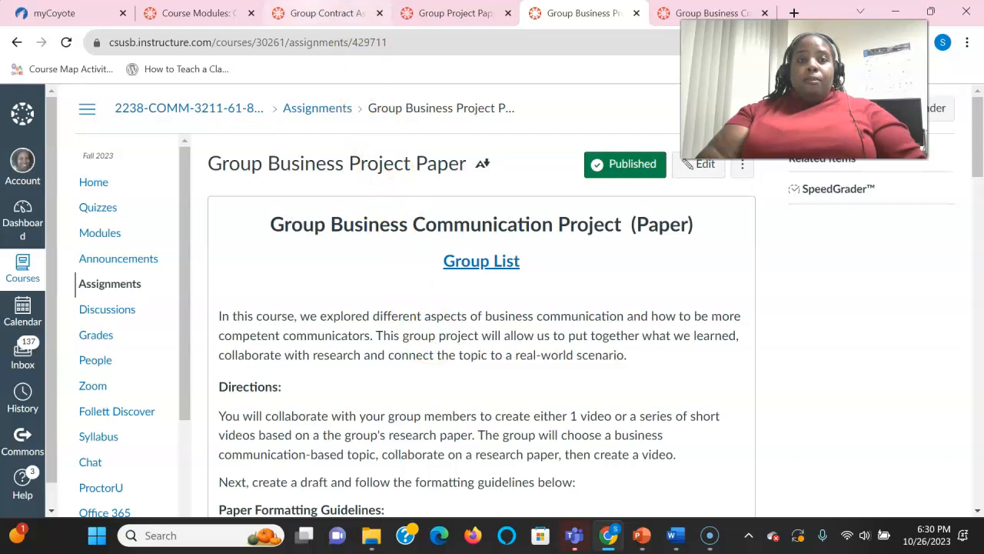
{"action": "mouse_move", "coordinate": [449, 13]}
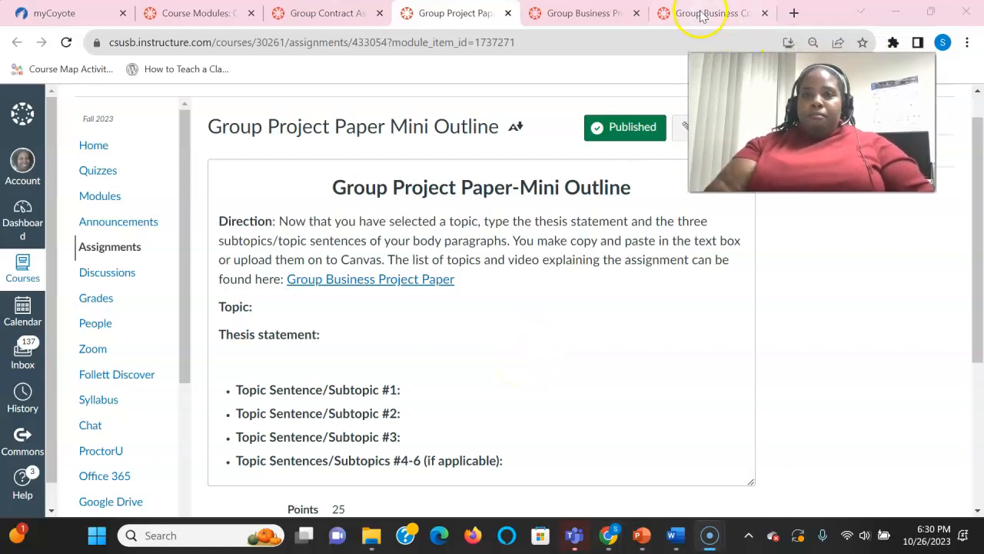
Open the Group Business Communication Project Video assignment and review its directions and suggested topics.
{"action": "left_click", "coordinate": [708, 13]}
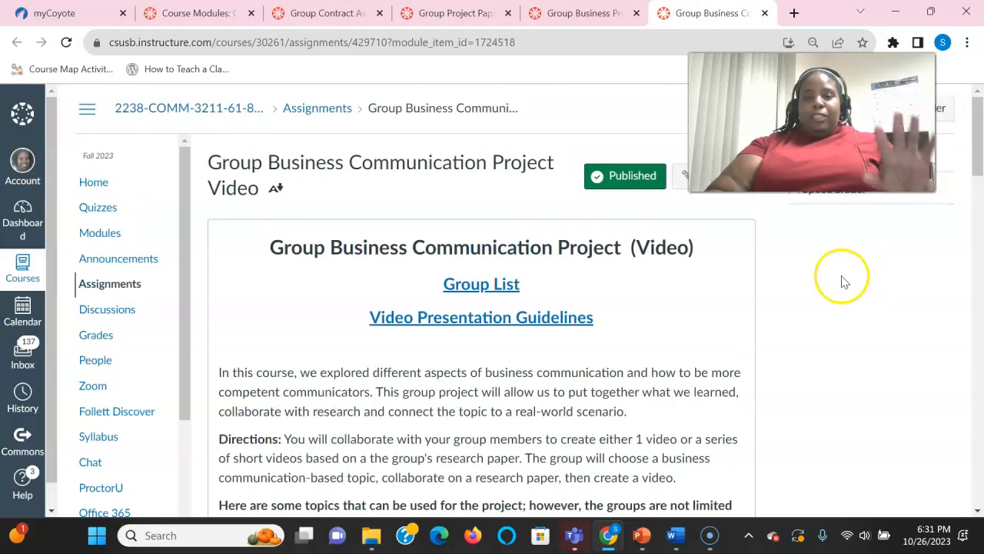
{"action": "scroll", "scroll_direction": "down", "scroll_amount": 3}
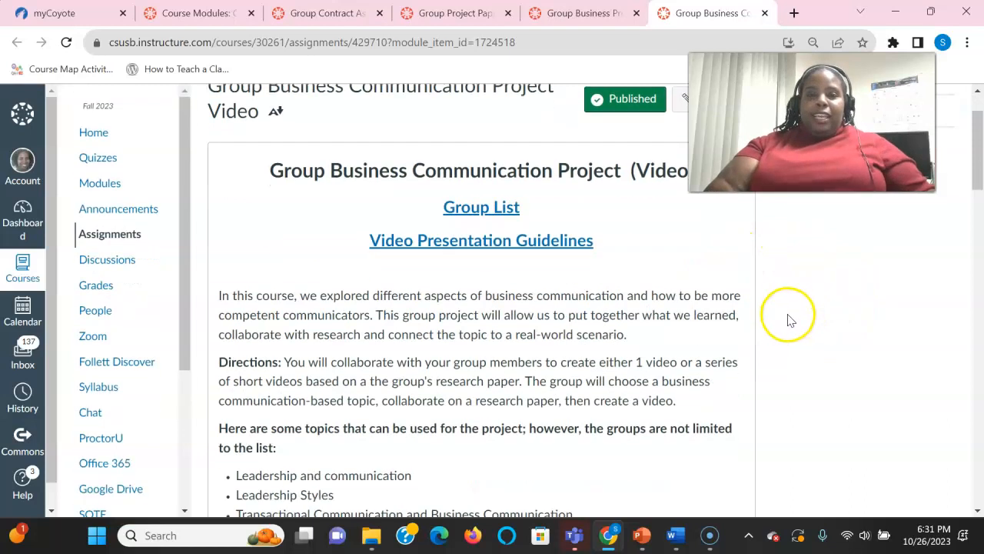
{"action": "mouse_move", "coordinate": [634, 258]}
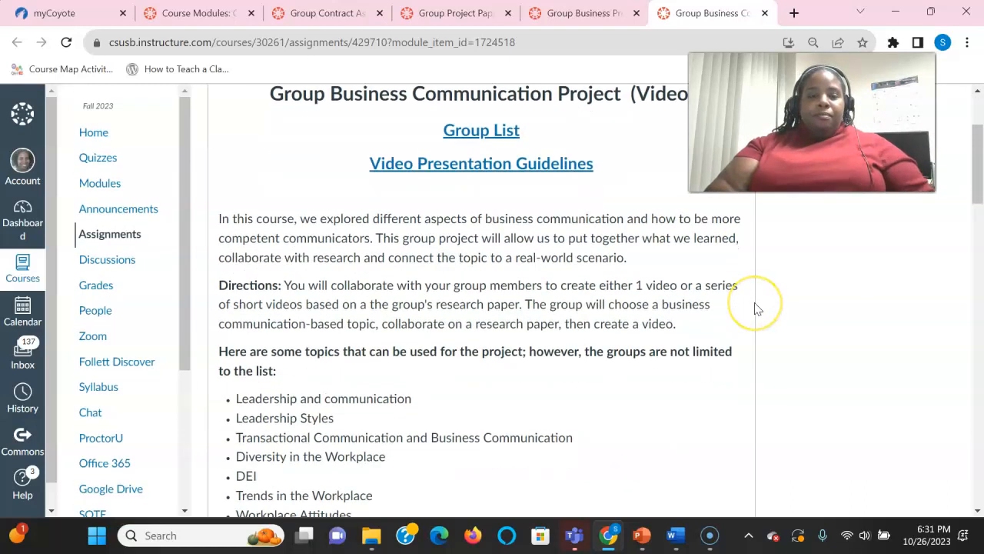
{"action": "scroll", "scroll_direction": "down", "scroll_amount": 3}
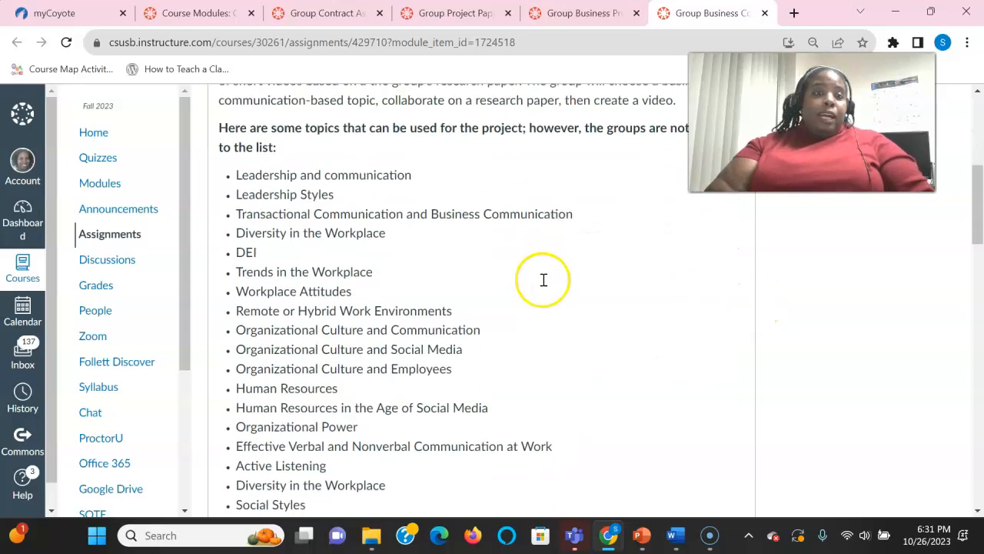
{"action": "scroll", "scroll_direction": "down", "scroll_amount": 3}
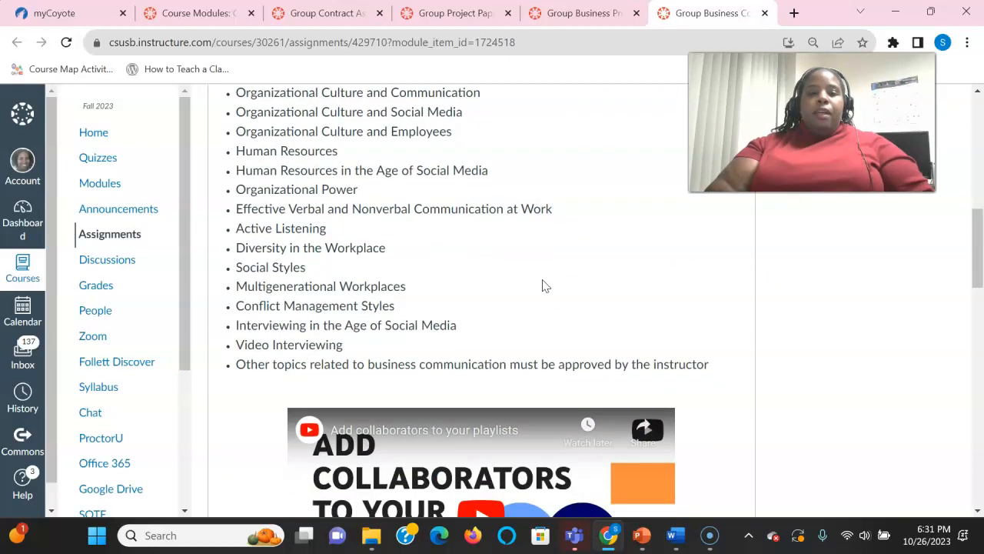
{"action": "scroll", "scroll_direction": "down", "scroll_amount": 3}
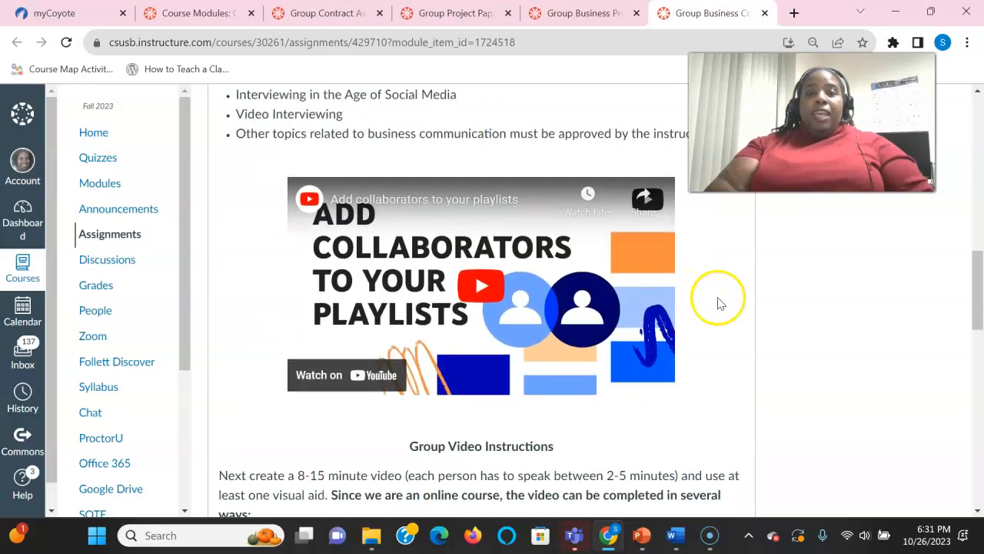
{"action": "mouse_move", "coordinate": [683, 423]}
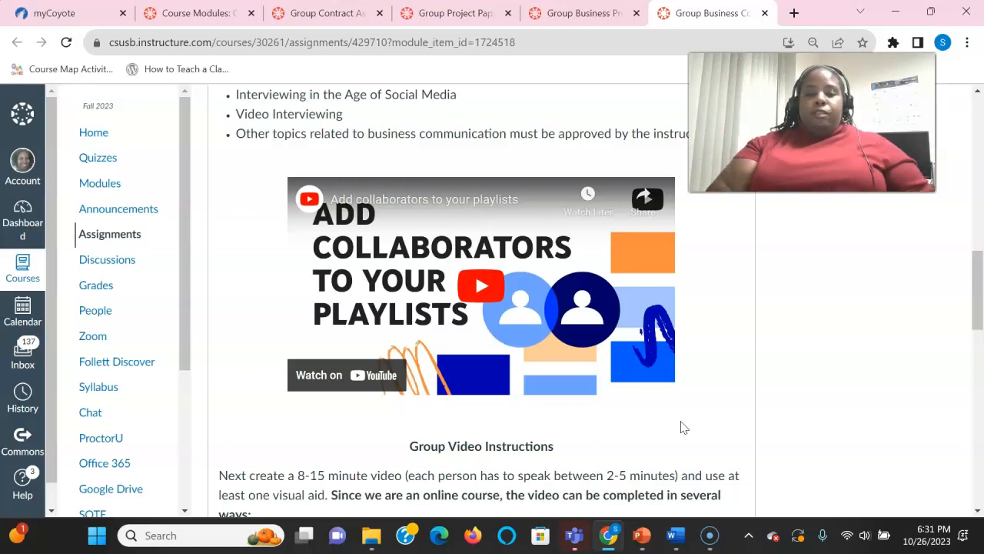
{"action": "scroll", "scroll_direction": "down", "scroll_amount": 3}
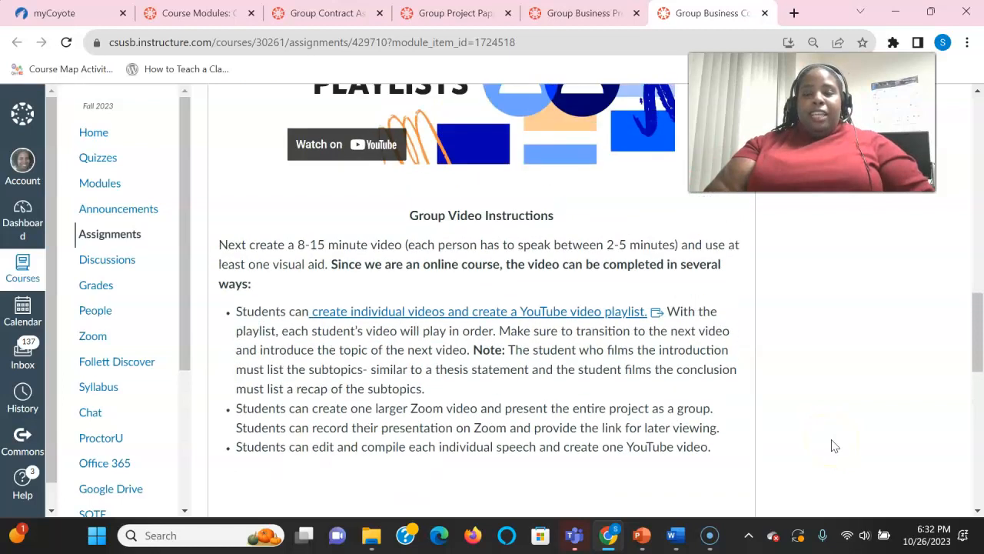
{"action": "scroll", "scroll_direction": "down", "scroll_amount": 3}
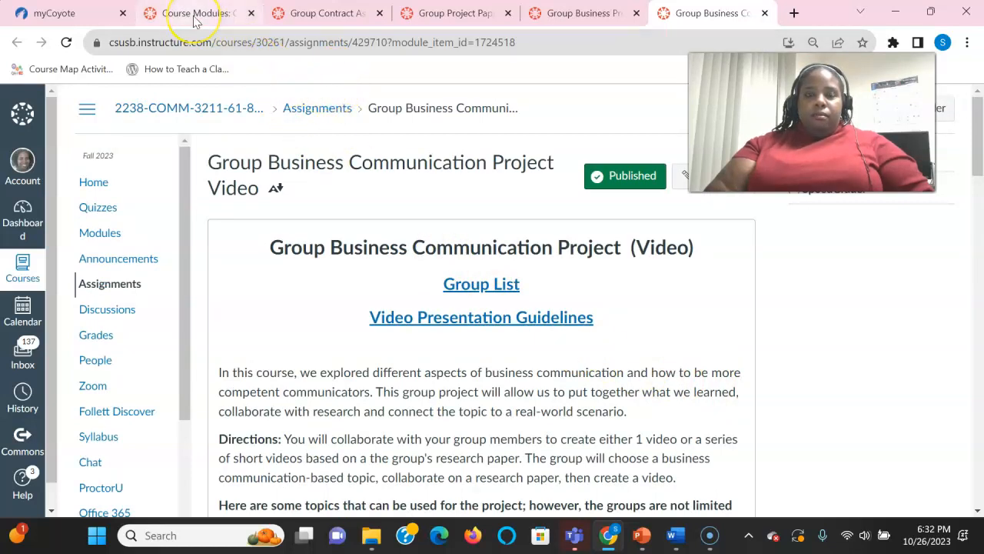
Return to the course Modules list and open the Meeting Agenda.docx template.
{"action": "left_click", "coordinate": [192, 12]}
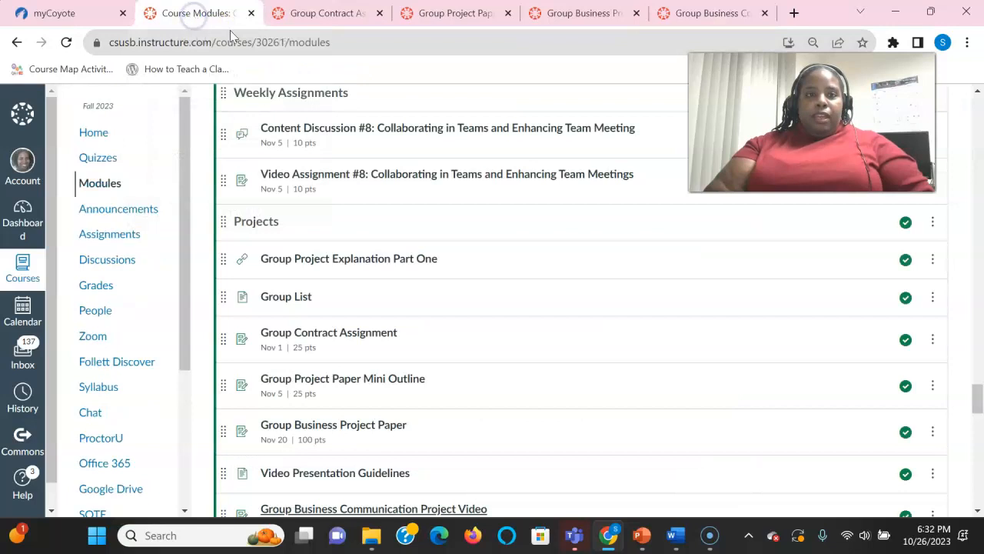
{"action": "scroll", "scroll_direction": "down", "scroll_amount": 3}
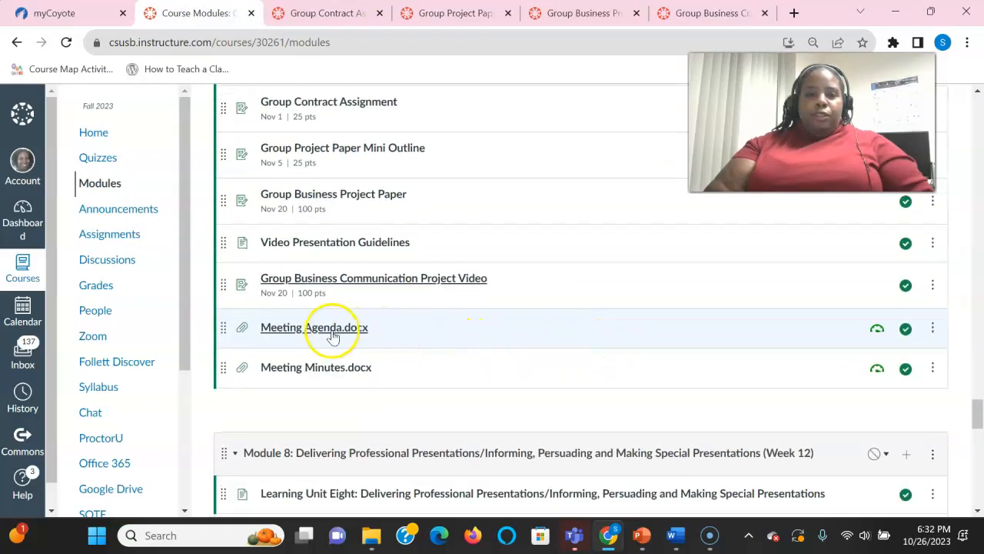
{"action": "left_click", "coordinate": [311, 326]}
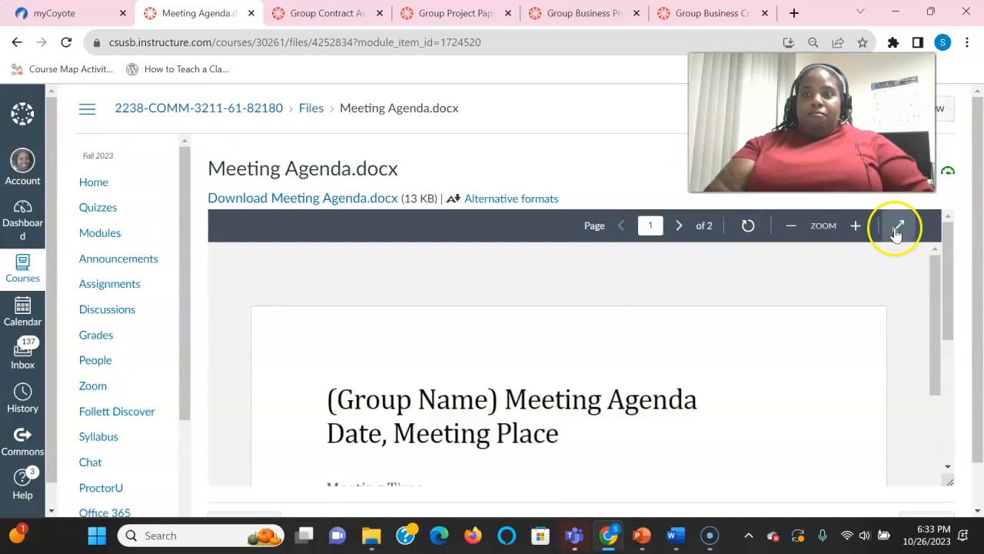
View the Meeting Agenda document full screen through its time, purpose and attendance sections.
{"action": "left_click", "coordinate": [895, 224]}
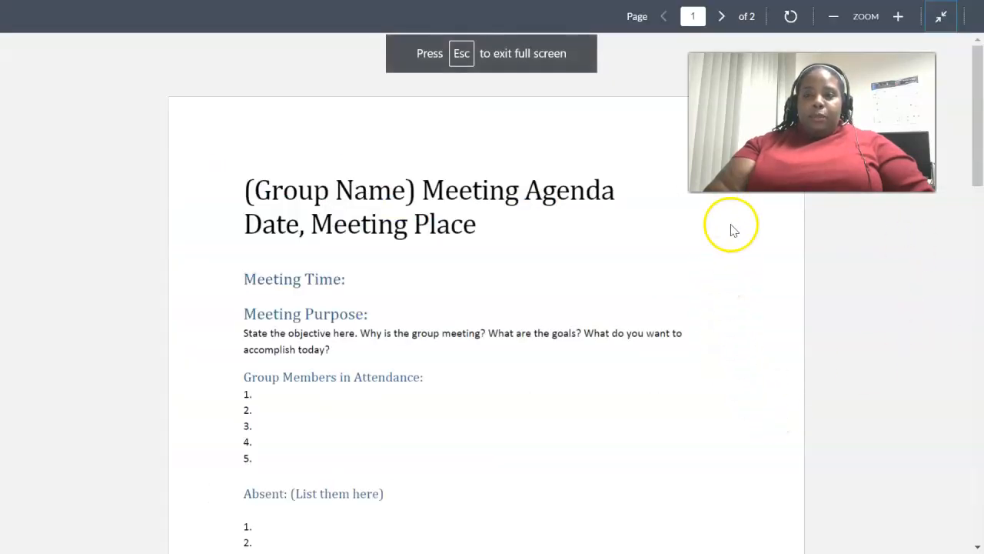
{"action": "mouse_move", "coordinate": [717, 361]}
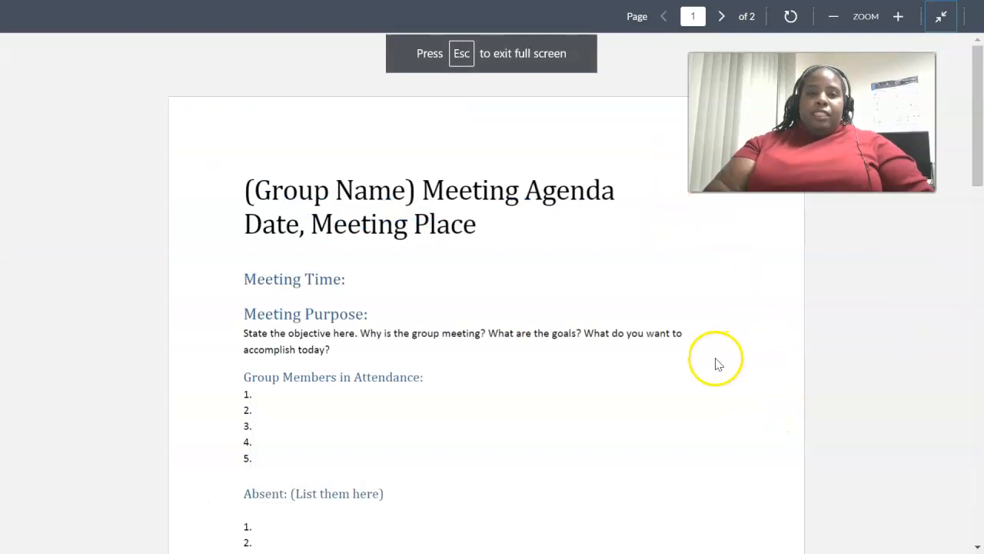
{"action": "mouse_move", "coordinate": [526, 259]}
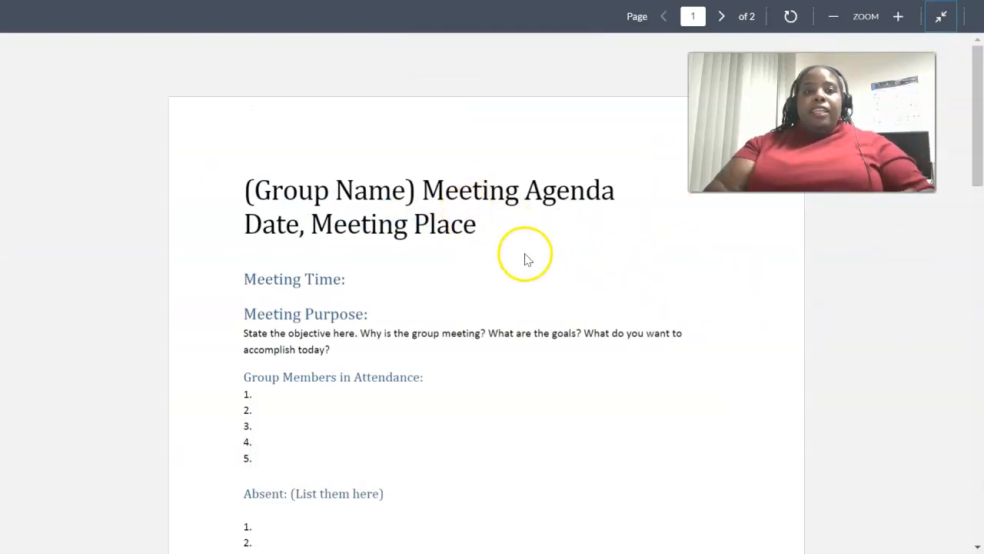
{"action": "scroll", "scroll_direction": "down", "scroll_amount": 3}
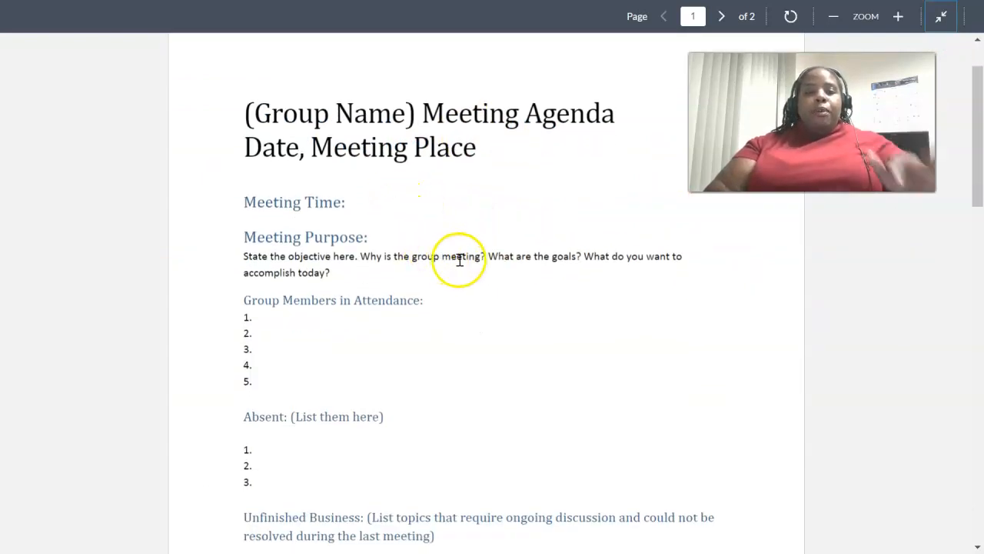
{"action": "scroll", "scroll_direction": "down", "scroll_amount": 3}
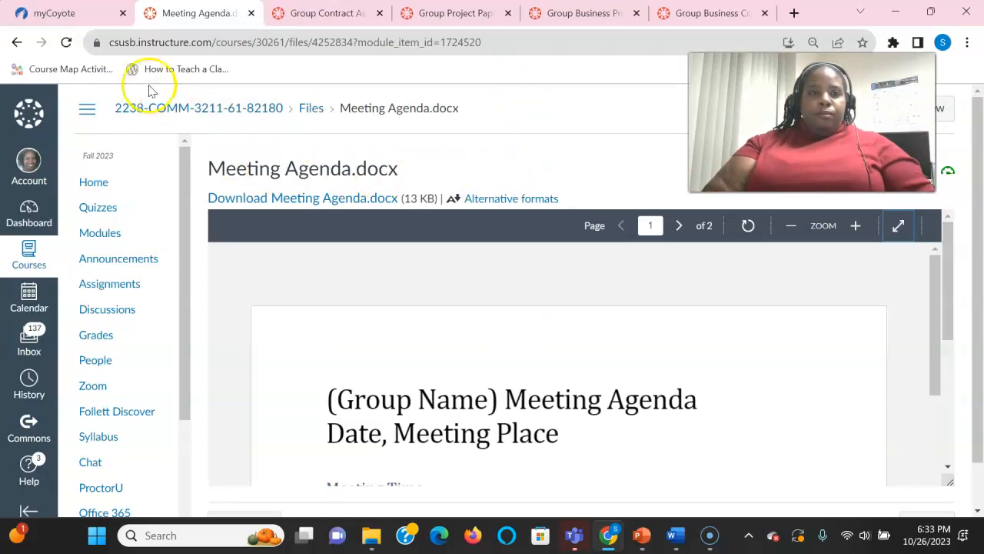
Go back to the Modules page and open the Meeting Minutes.docx template.
{"action": "left_click", "coordinate": [17, 43]}
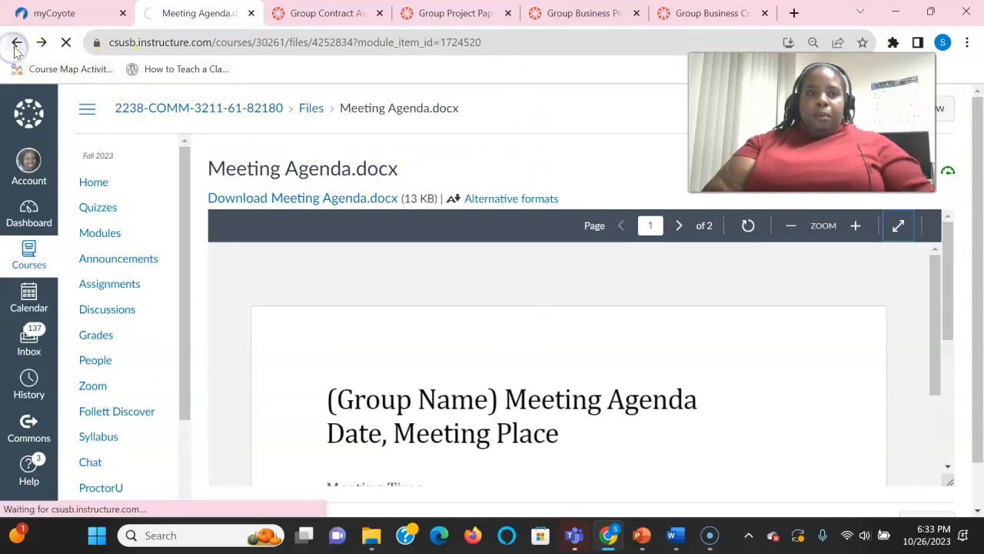
{"action": "left_click", "coordinate": [17, 43]}
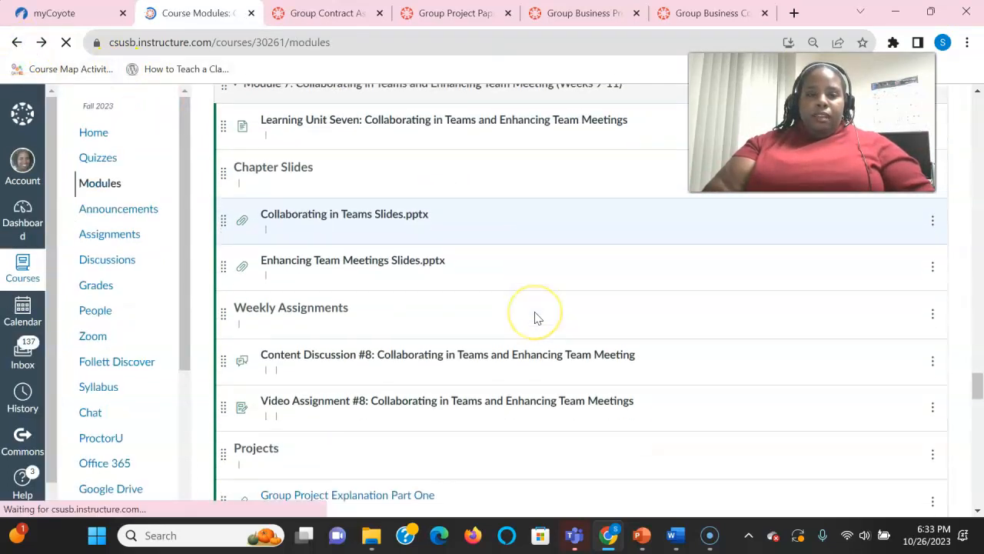
{"action": "scroll", "scroll_direction": "down", "scroll_amount": 3}
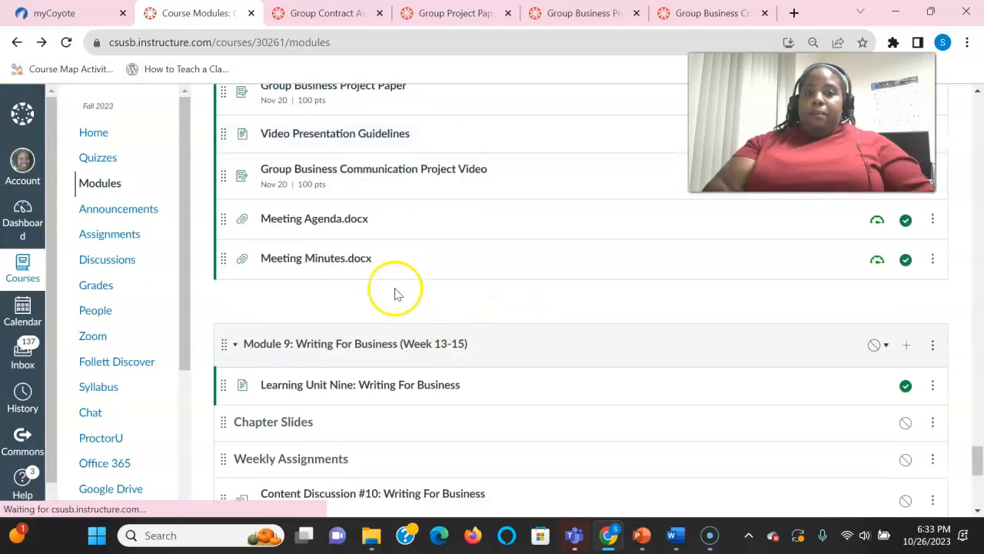
{"action": "left_click", "coordinate": [315, 258]}
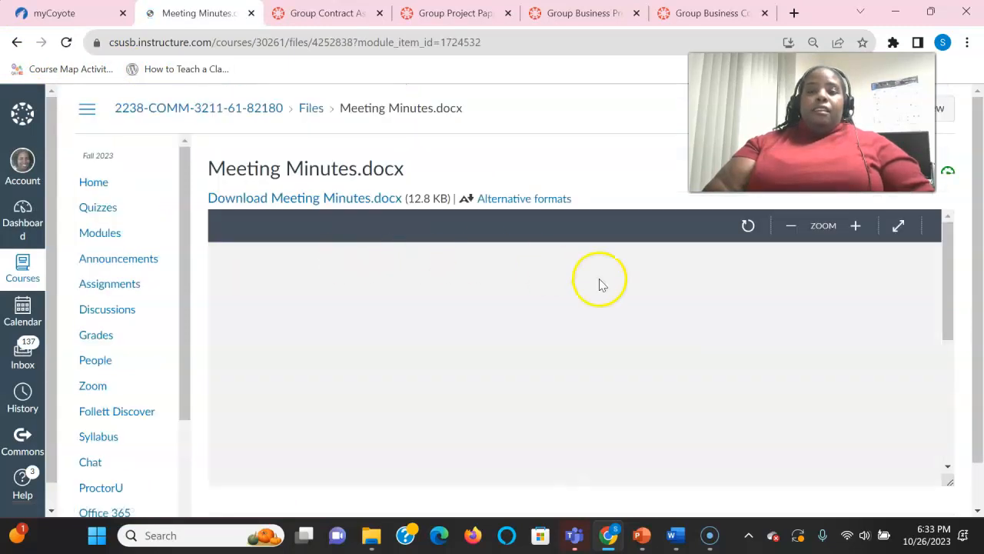
View the Meeting Minutes document full screen through the attendance and decisions sections.
{"action": "left_click", "coordinate": [898, 225]}
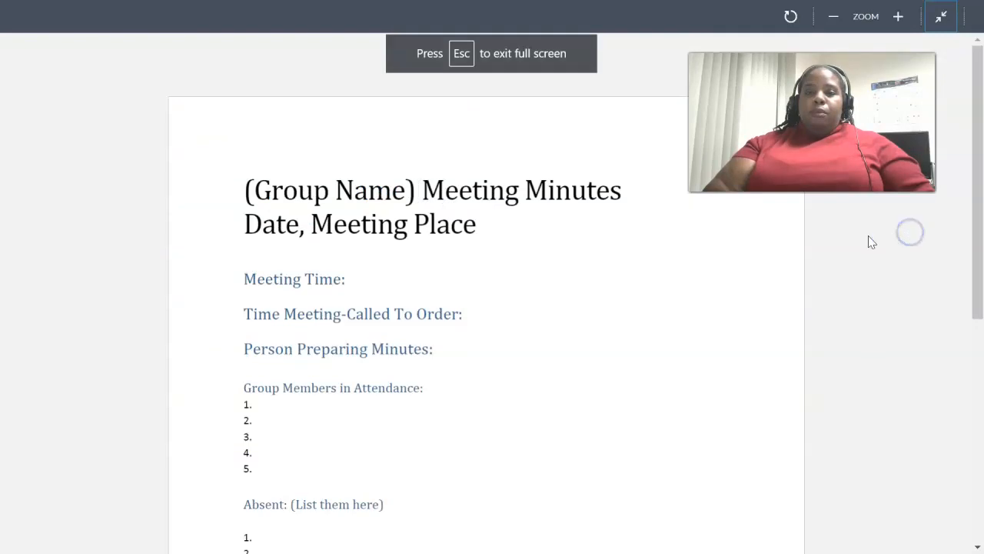
{"action": "scroll", "scroll_direction": "down", "scroll_amount": 3}
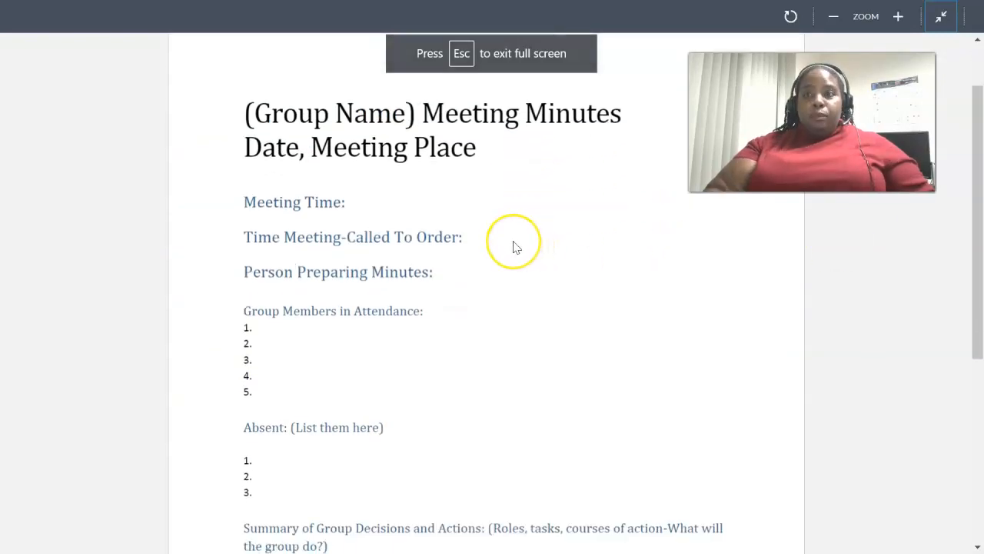
{"action": "mouse_move", "coordinate": [223, 218]}
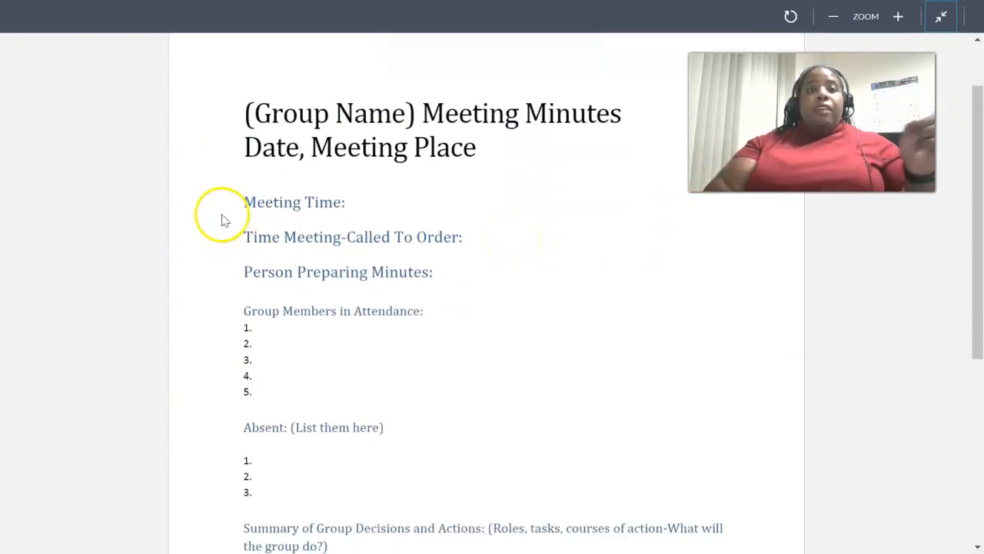
{"action": "mouse_move", "coordinate": [477, 230]}
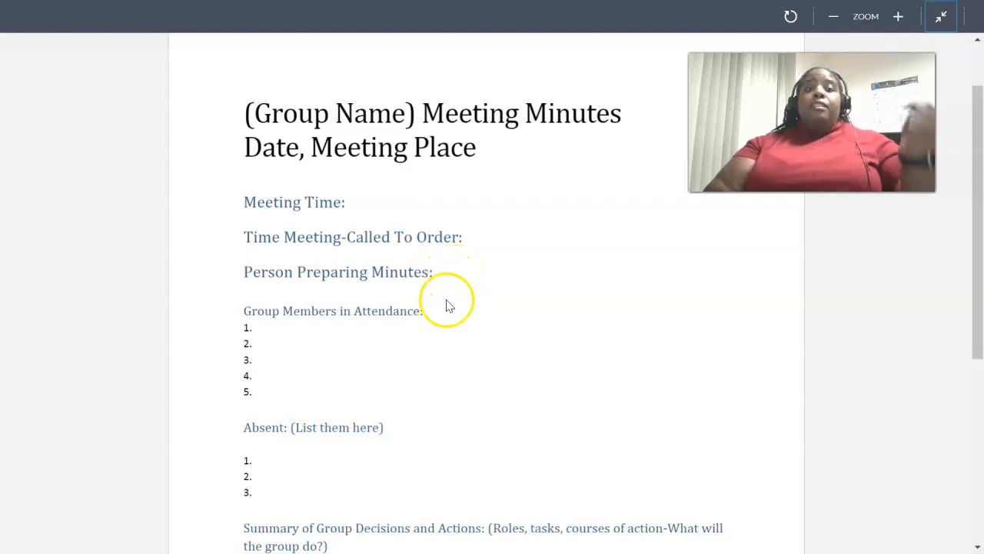
{"action": "scroll", "scroll_direction": "down", "scroll_amount": 3}
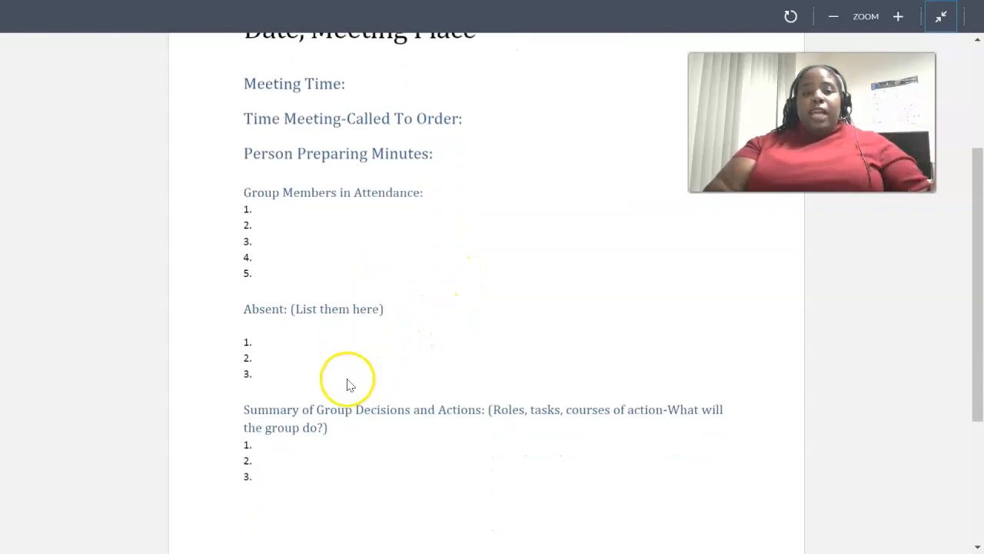
{"action": "scroll", "scroll_direction": "down", "scroll_amount": 3}
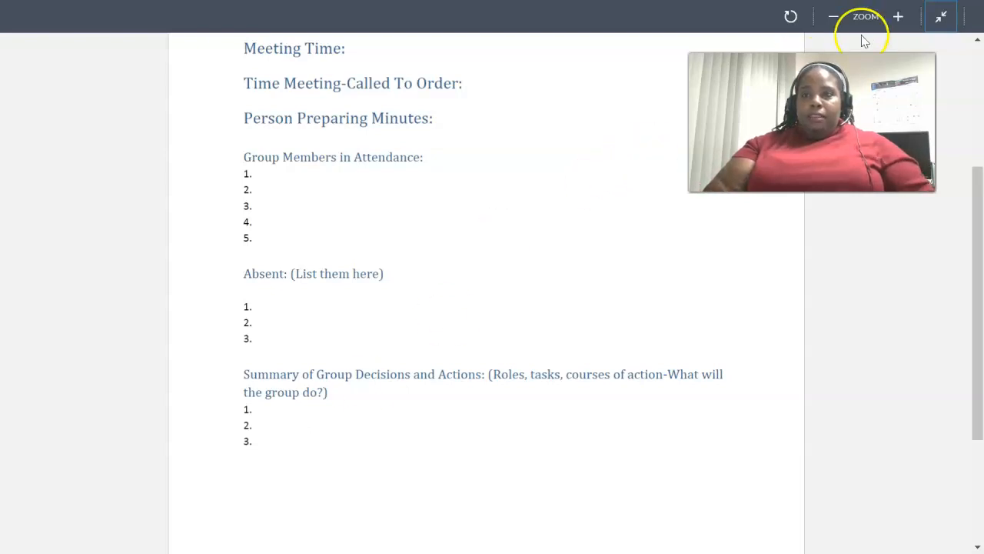
{"action": "mouse_move", "coordinate": [941, 15]}
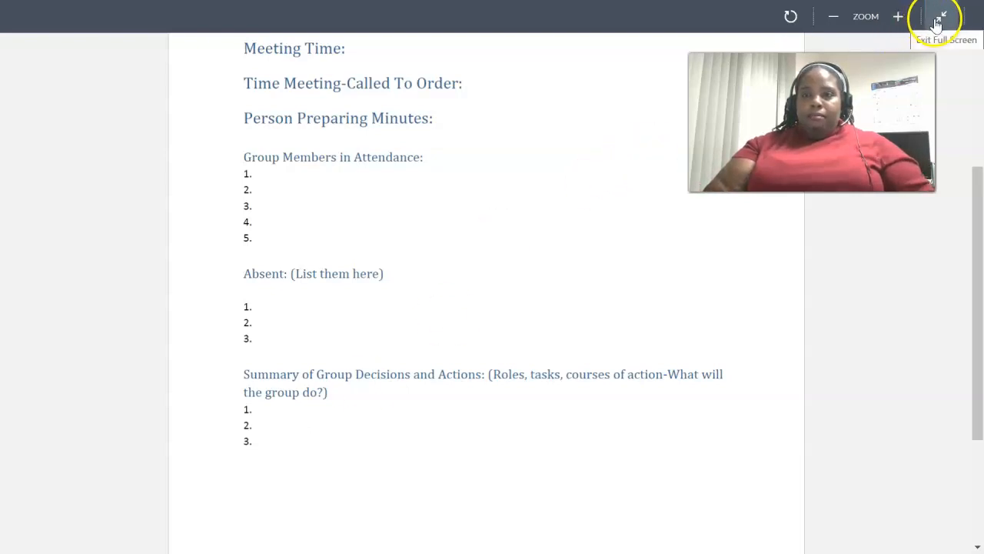
Exit full screen and return to the Modules page, reviewing Module 7's Projects items.
{"action": "left_click", "coordinate": [941, 16]}
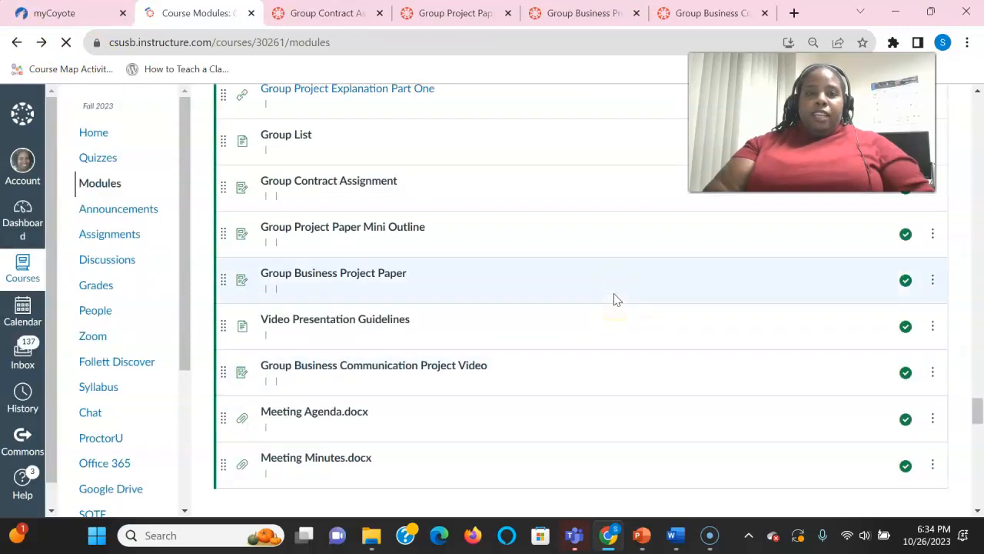
{"action": "scroll", "scroll_direction": "down", "scroll_amount": 3}
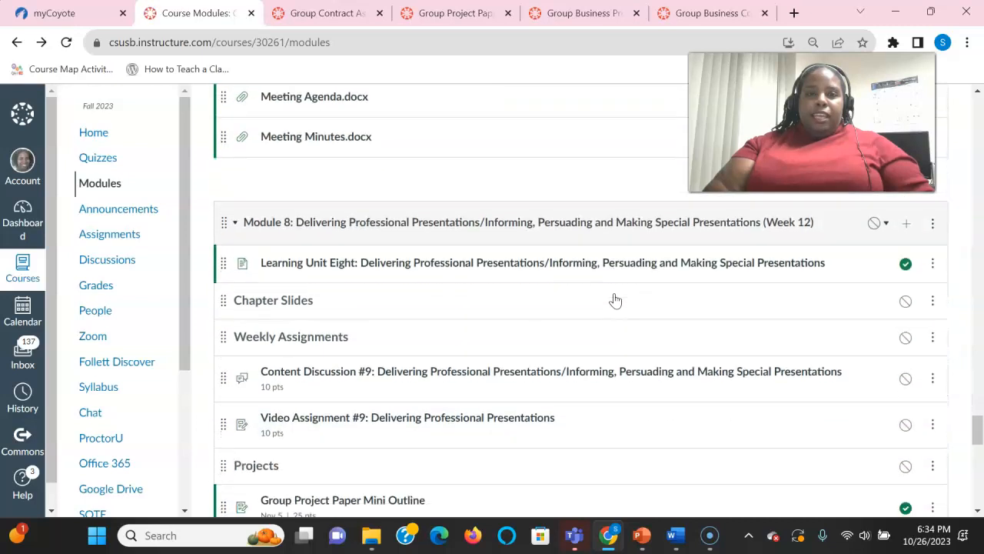
{"action": "scroll", "scroll_direction": "up", "scroll_amount": 3}
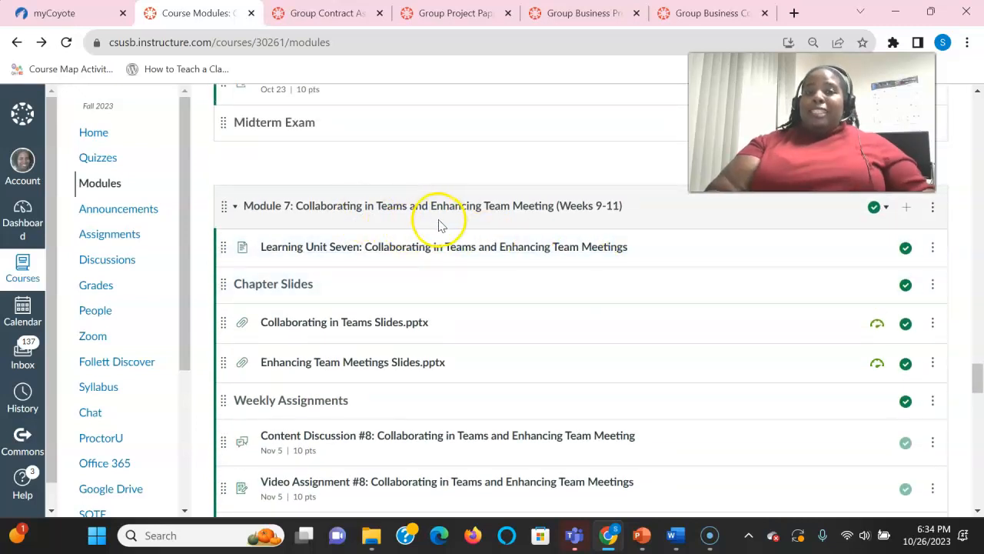
{"action": "mouse_move", "coordinate": [660, 293]}
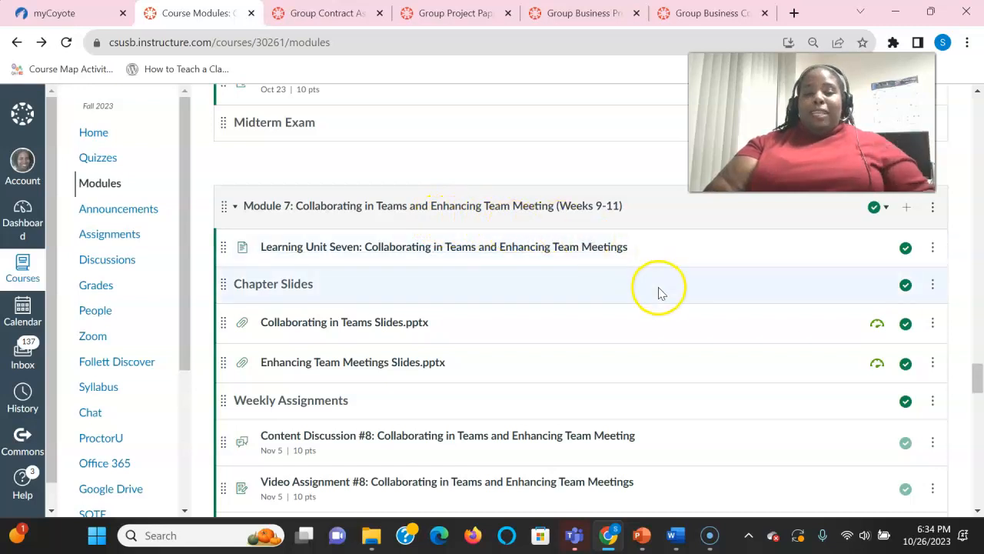
{"action": "scroll", "scroll_direction": "down", "scroll_amount": 3}
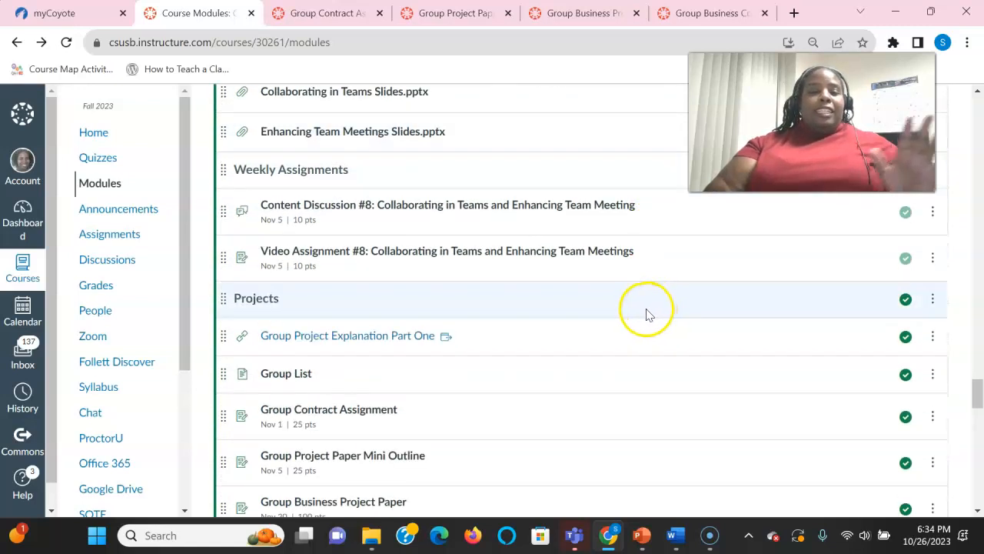
{"action": "scroll", "scroll_direction": "down", "scroll_amount": 3}
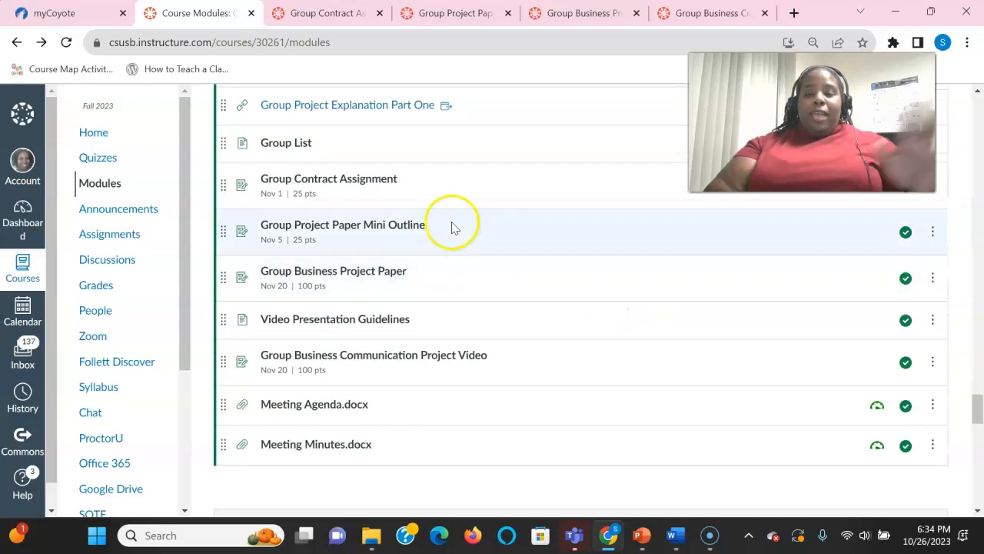
{"action": "mouse_move", "coordinate": [434, 438]}
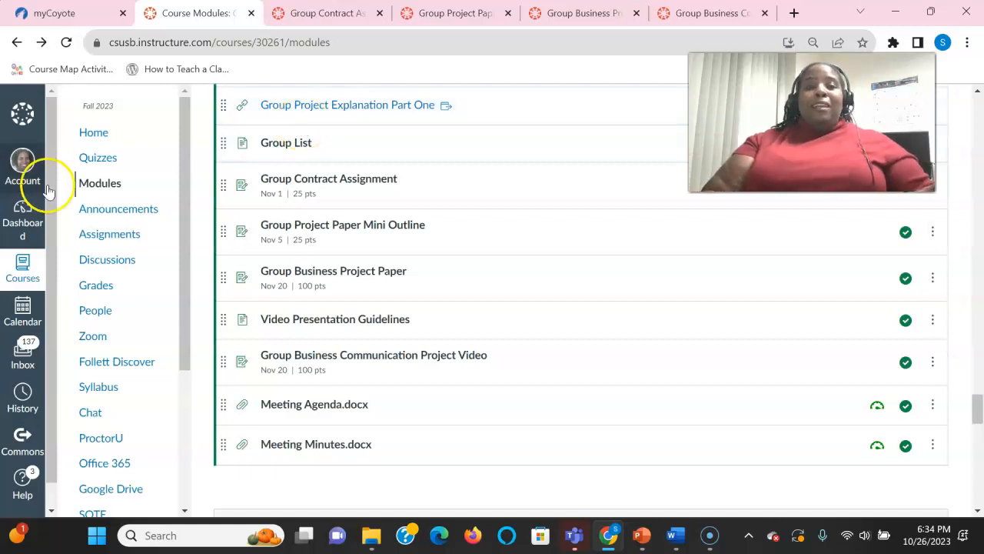
{"action": "mouse_move", "coordinate": [207, 172]}
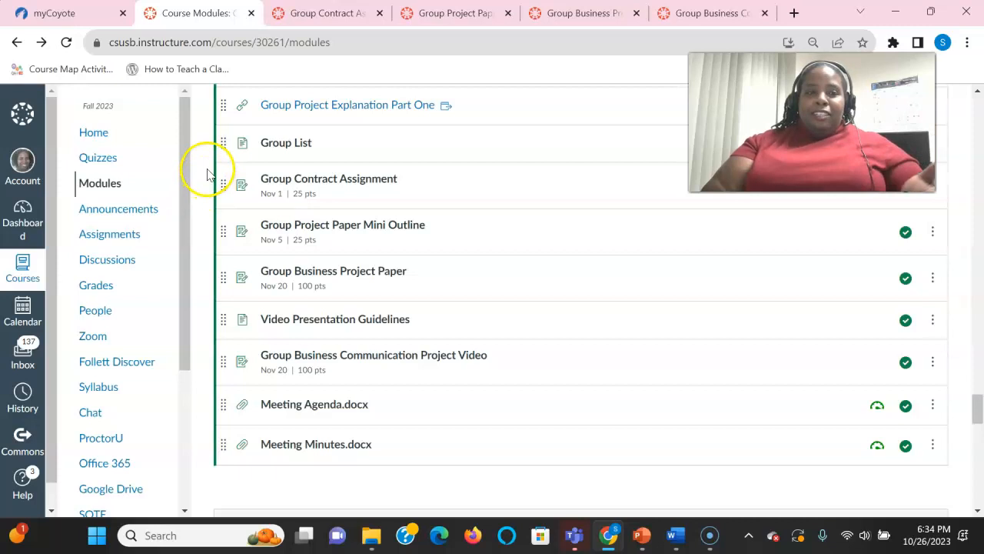